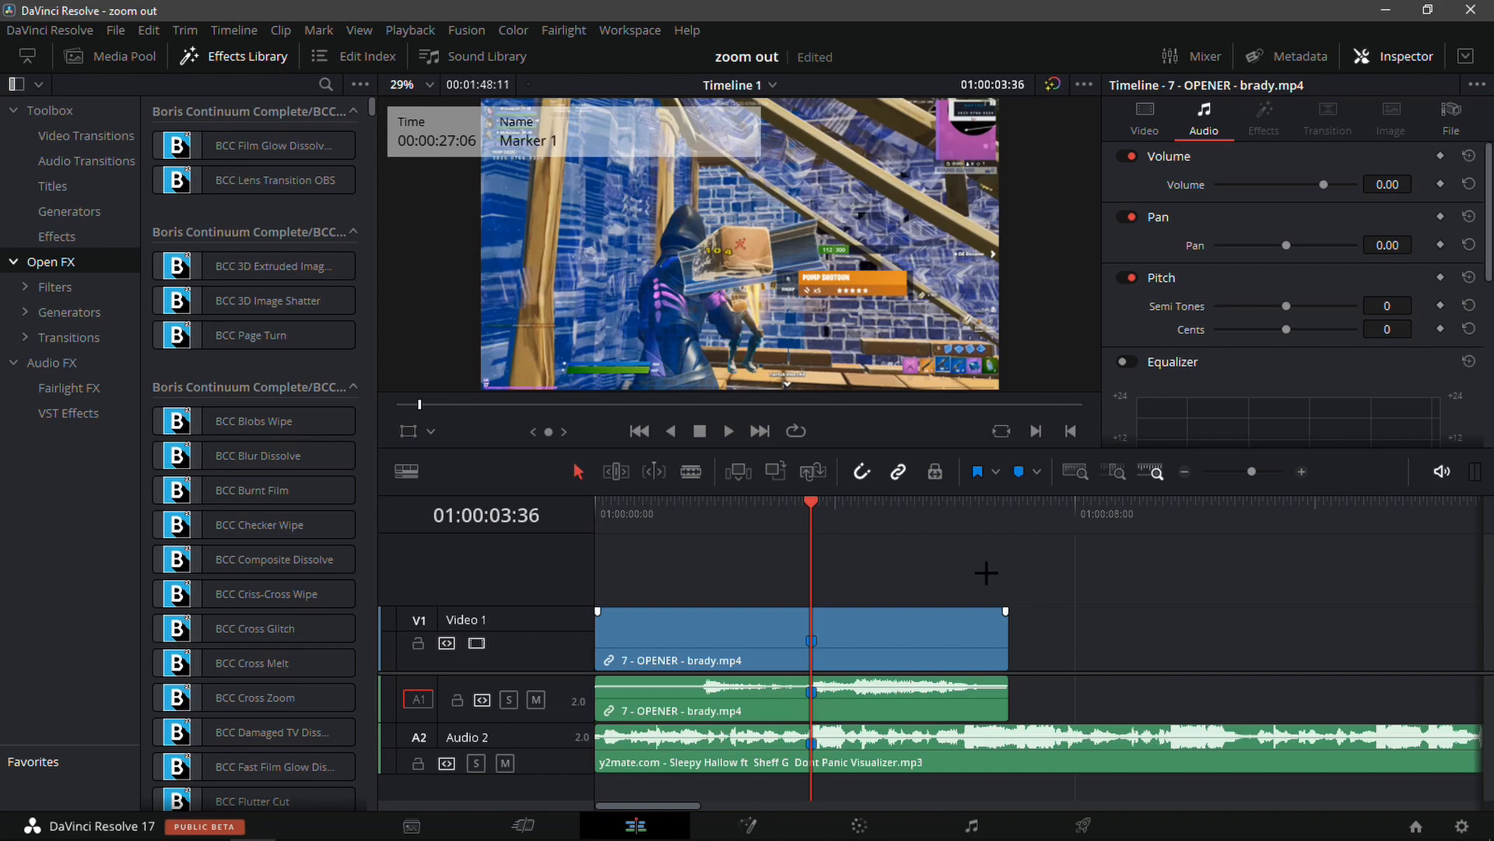
- Add speed points at the kill moment on the OPENER clip via Retime Controls
click(729, 500)
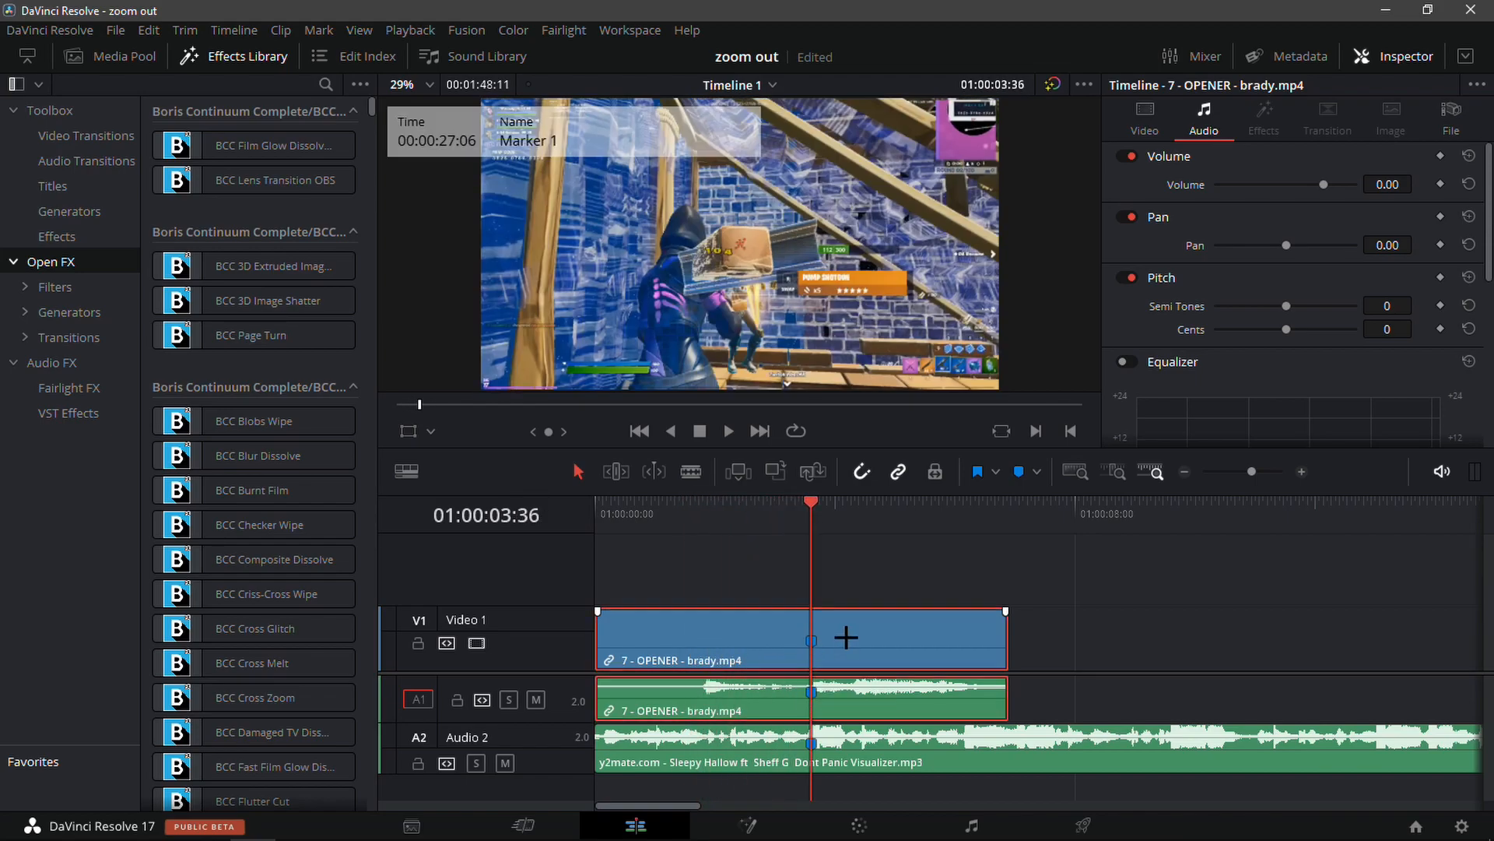
right_click(801, 638)
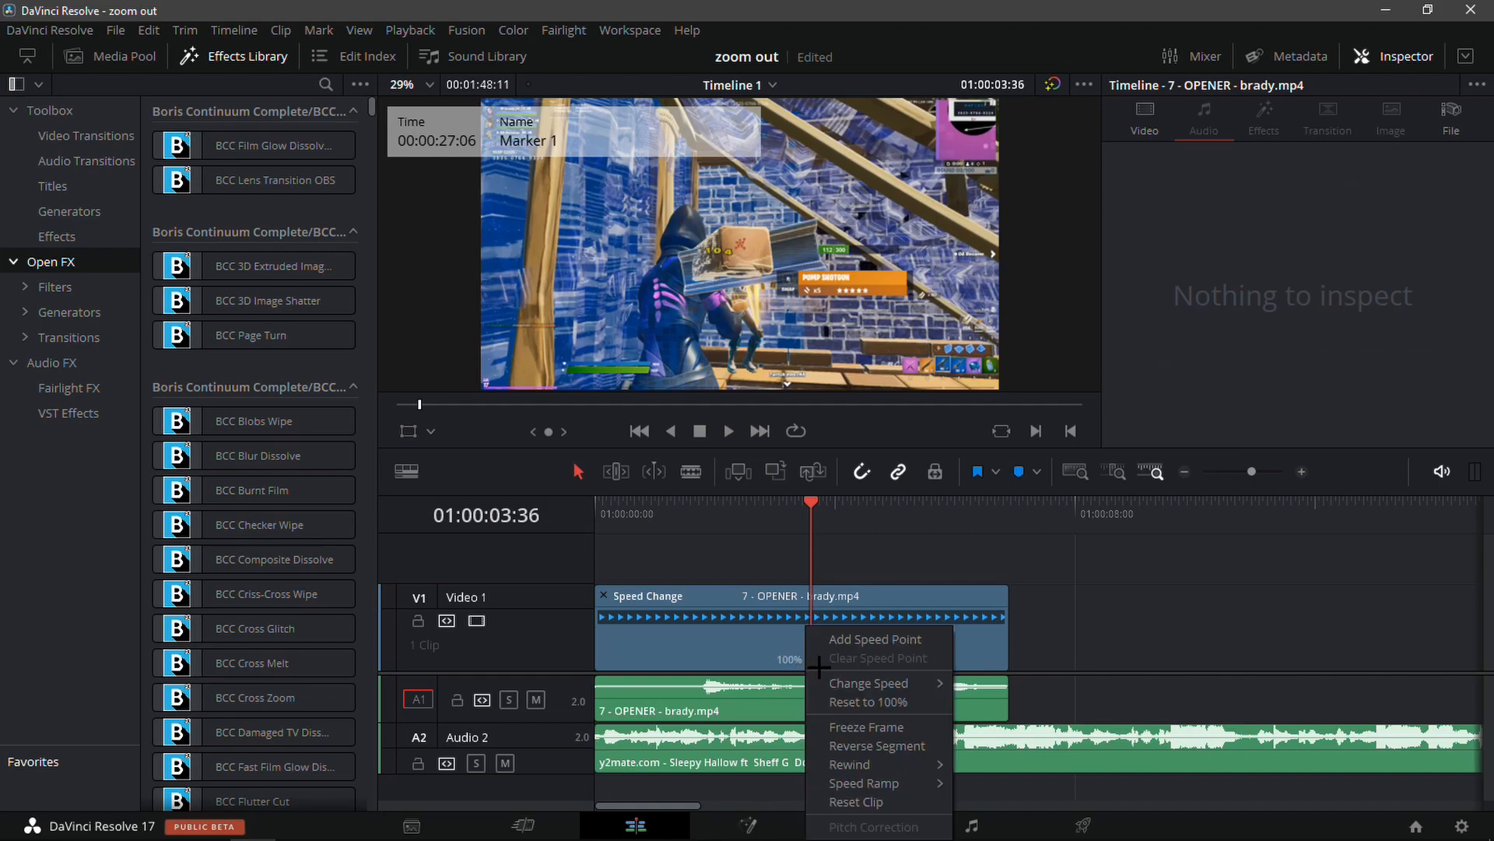
click(874, 639)
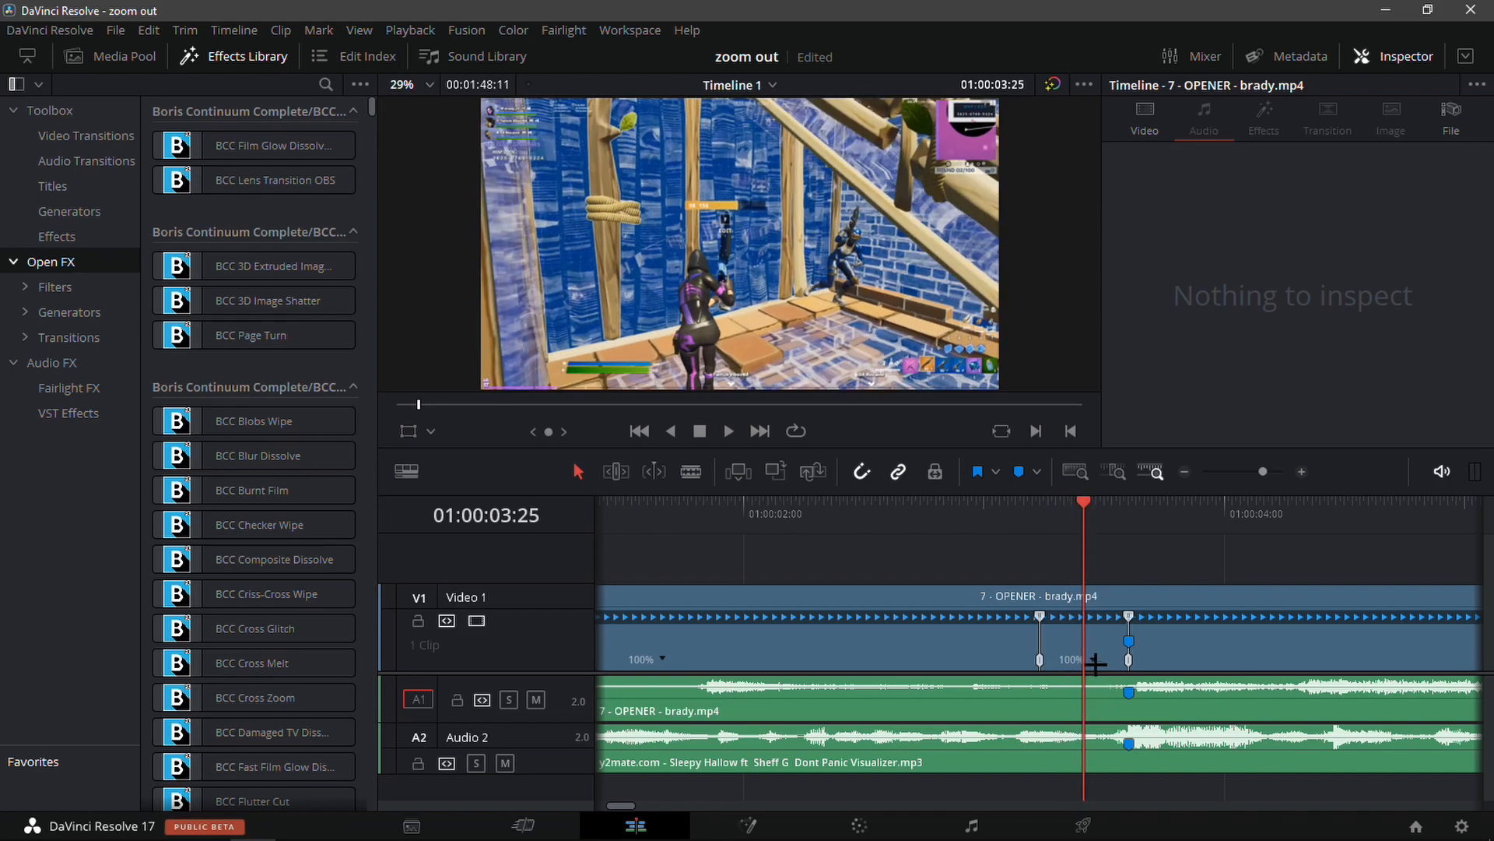
- Change the speed of the section after the kill to 50% and zoom the timeline out
right_click(1074, 658)
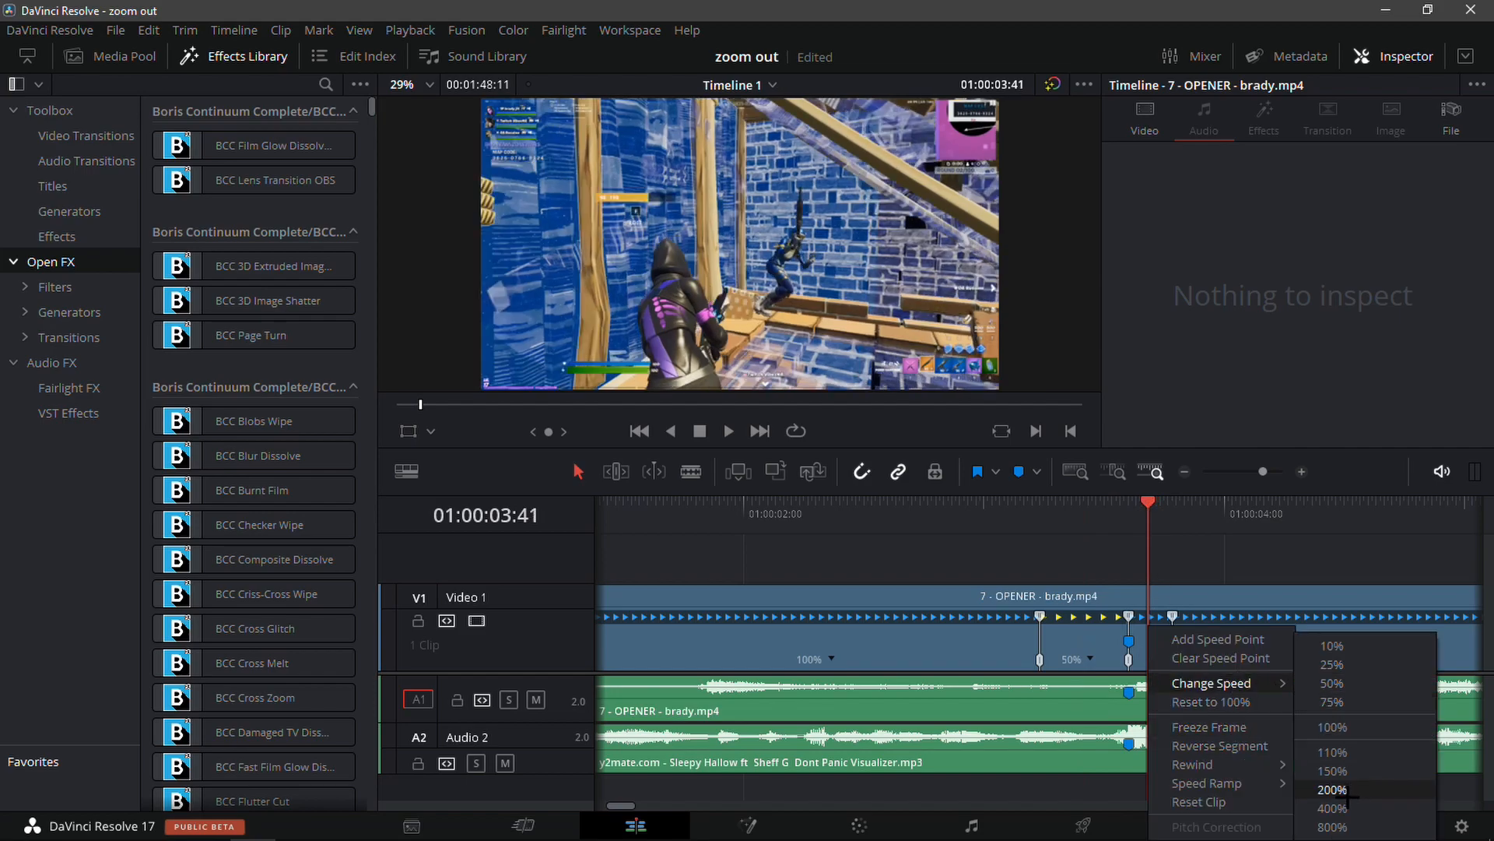
click(1330, 789)
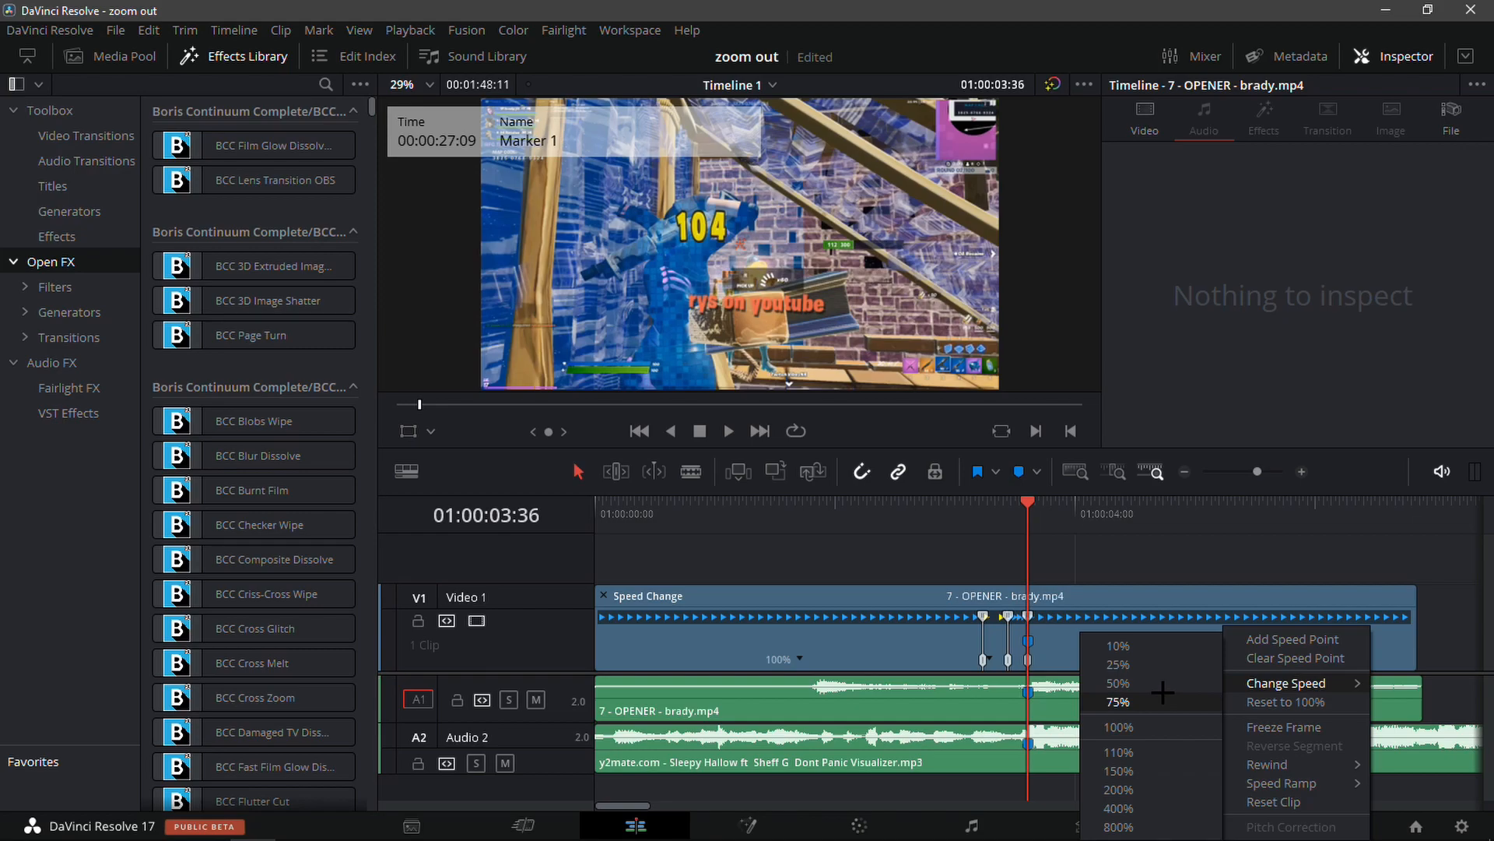
click(1117, 683)
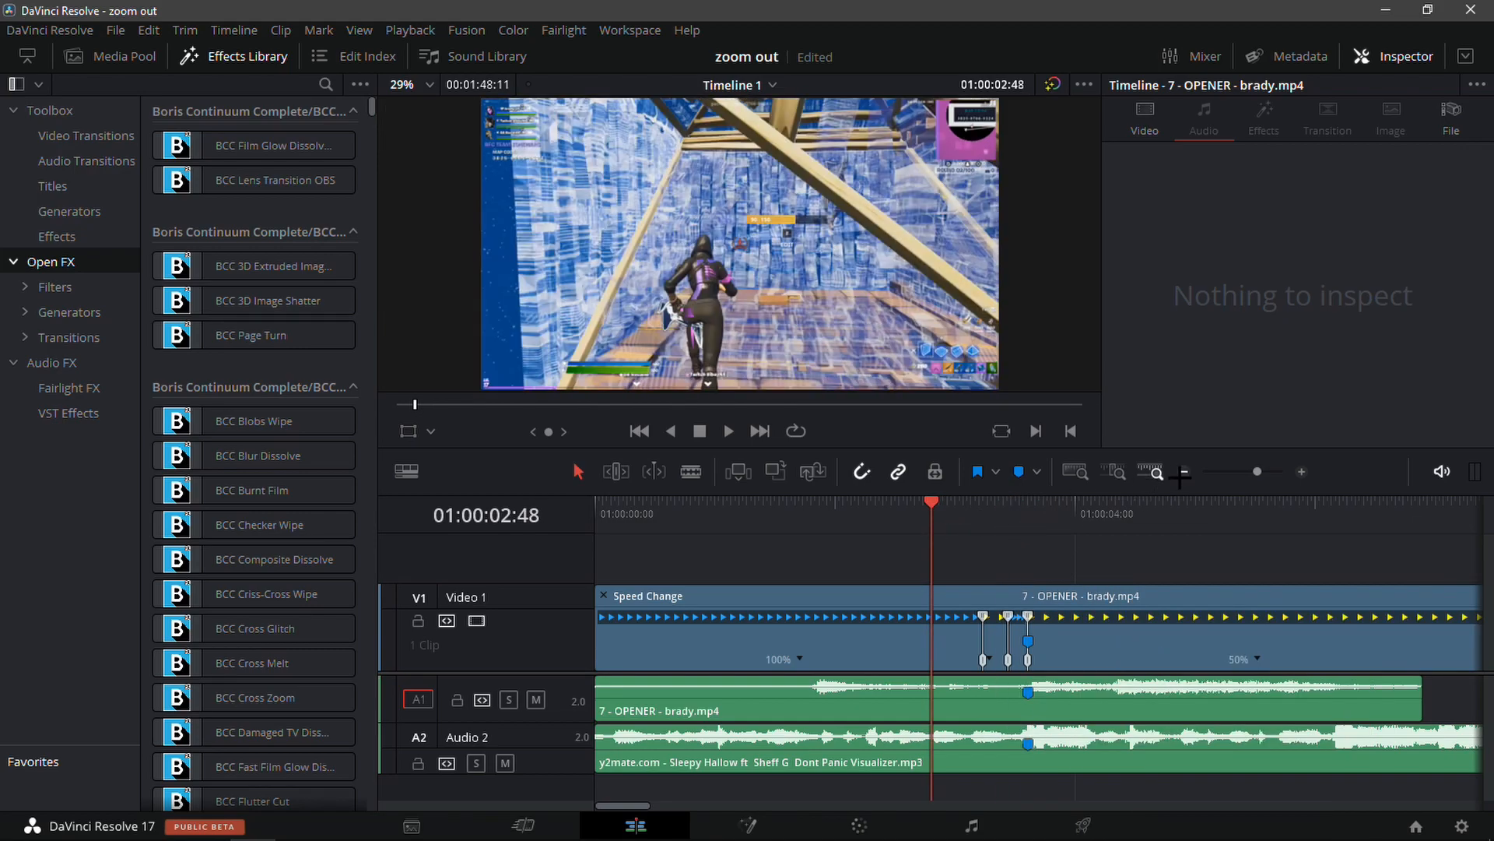
click(727, 430)
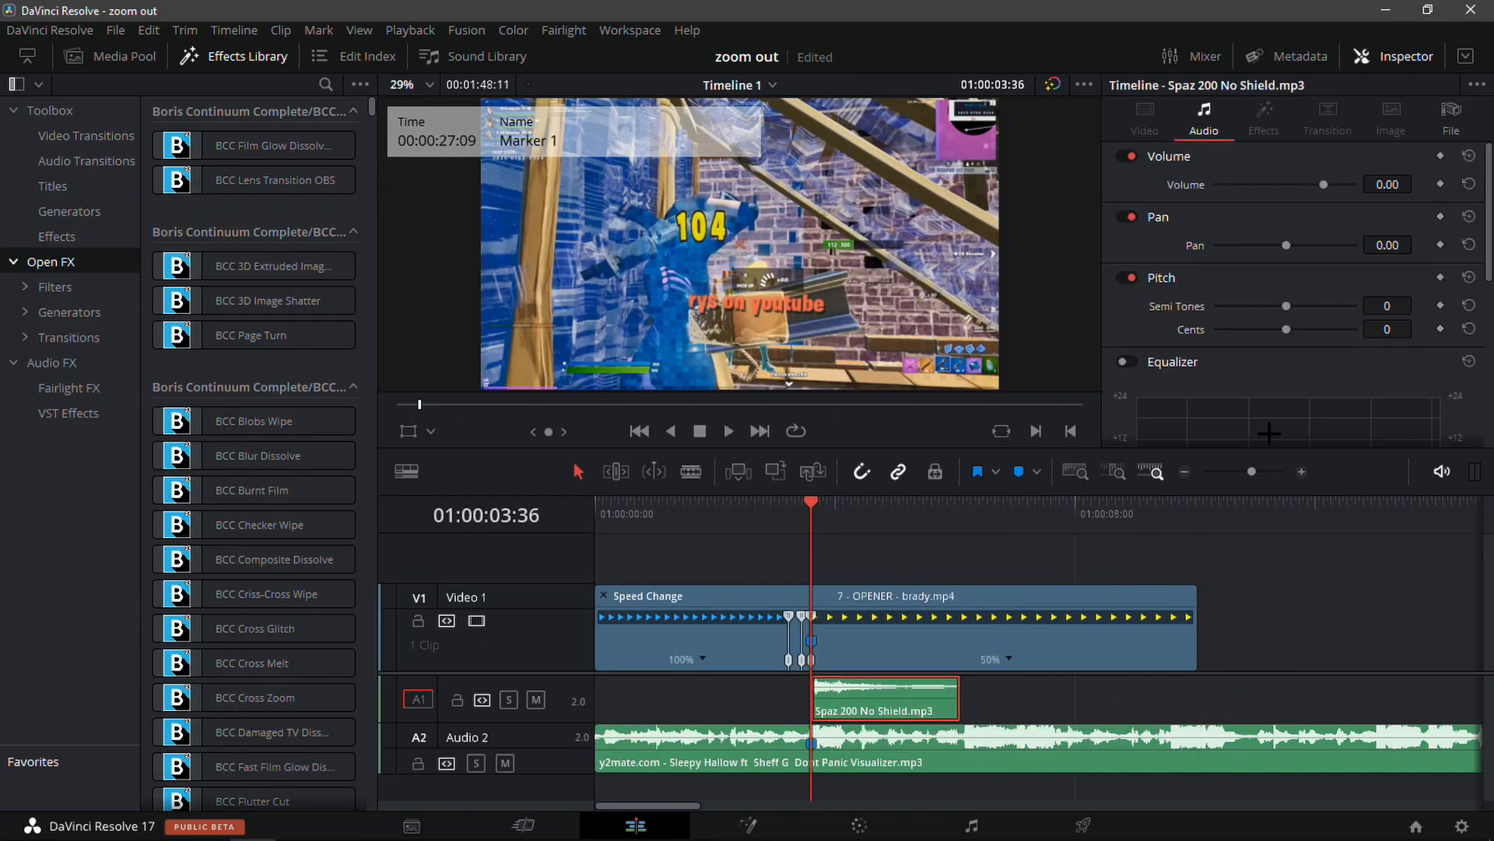
- Blade the OPENER clip and Spaz 200 sound just after the kill
scroll(right, 3)
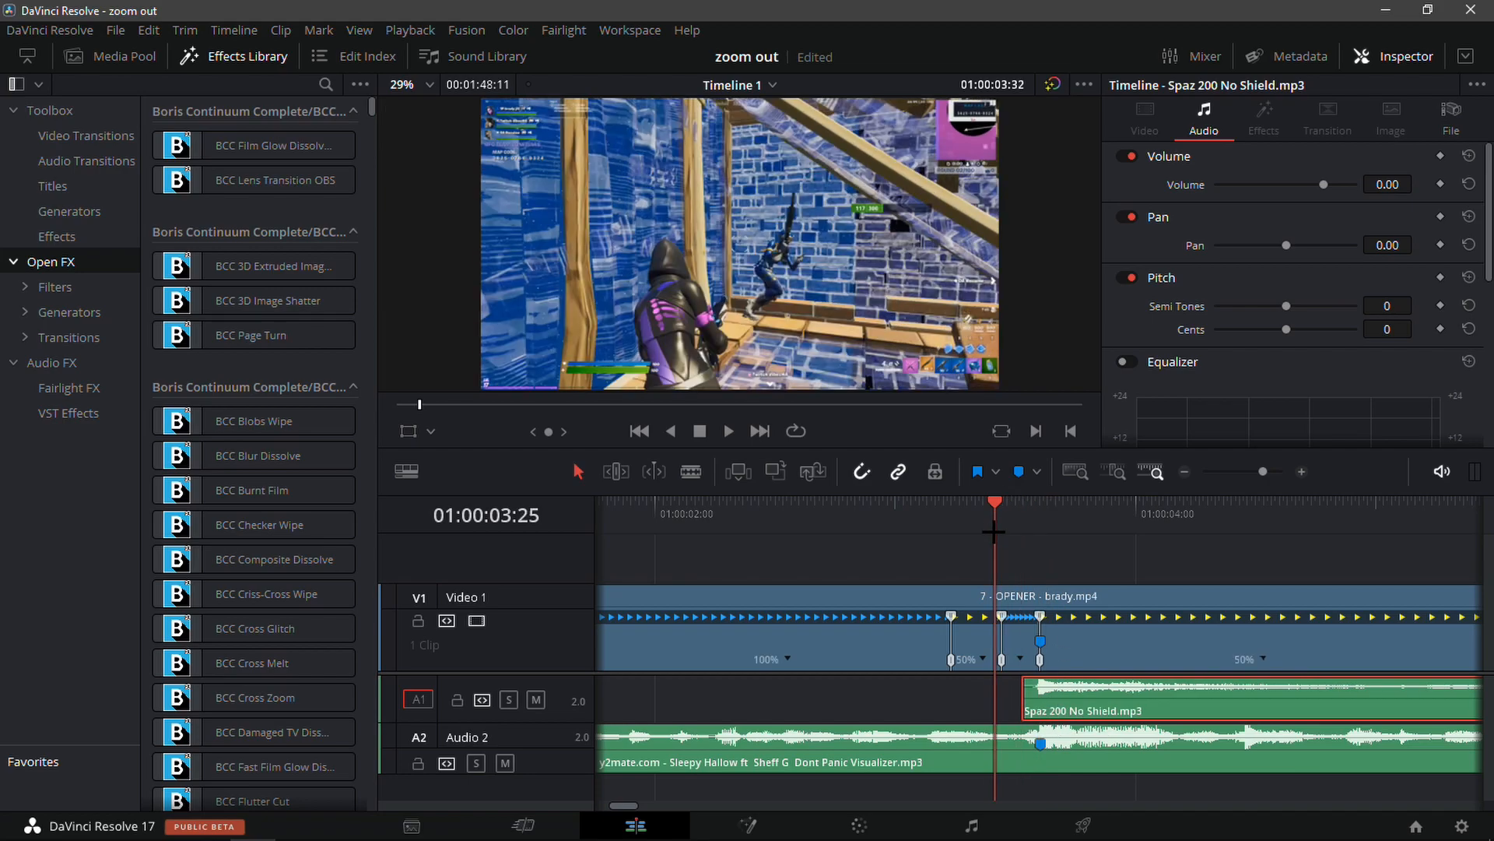
click(727, 431)
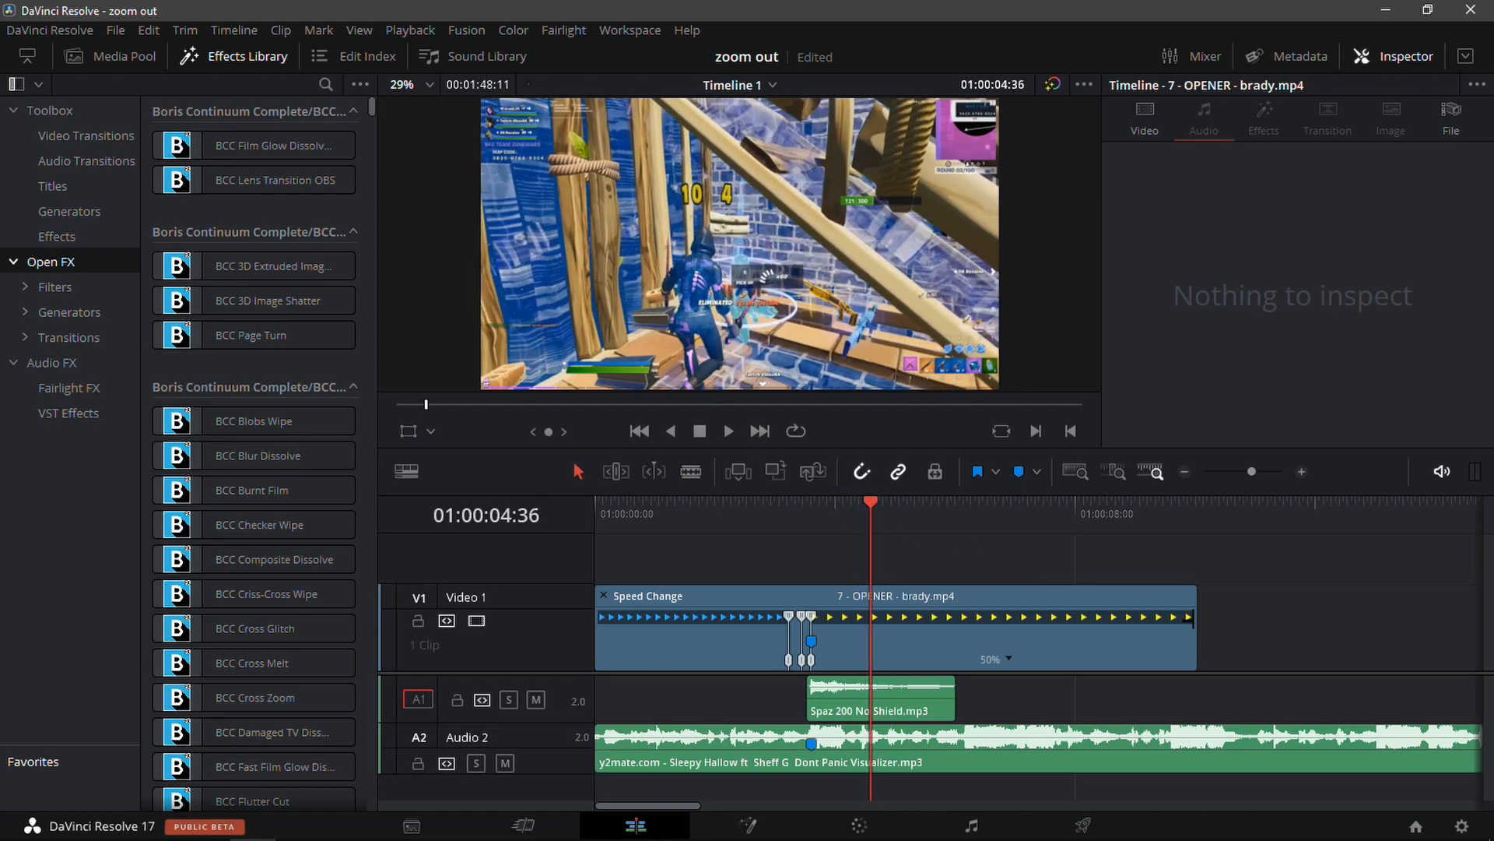
click(877, 687)
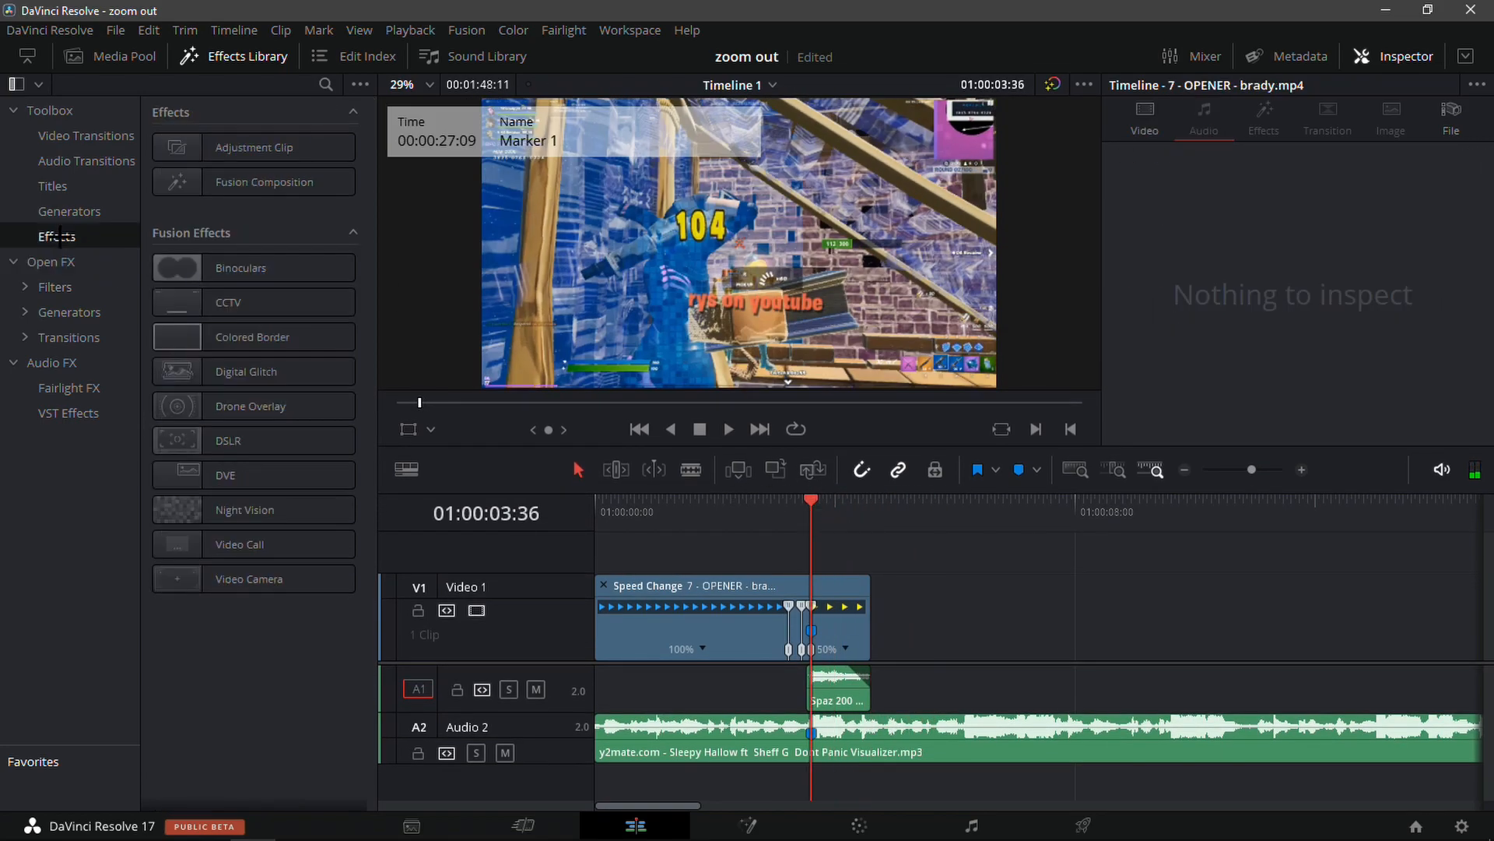
- Drag an Adjustment Clip onto V2 above the kill section
drag(254, 147, 624, 560)
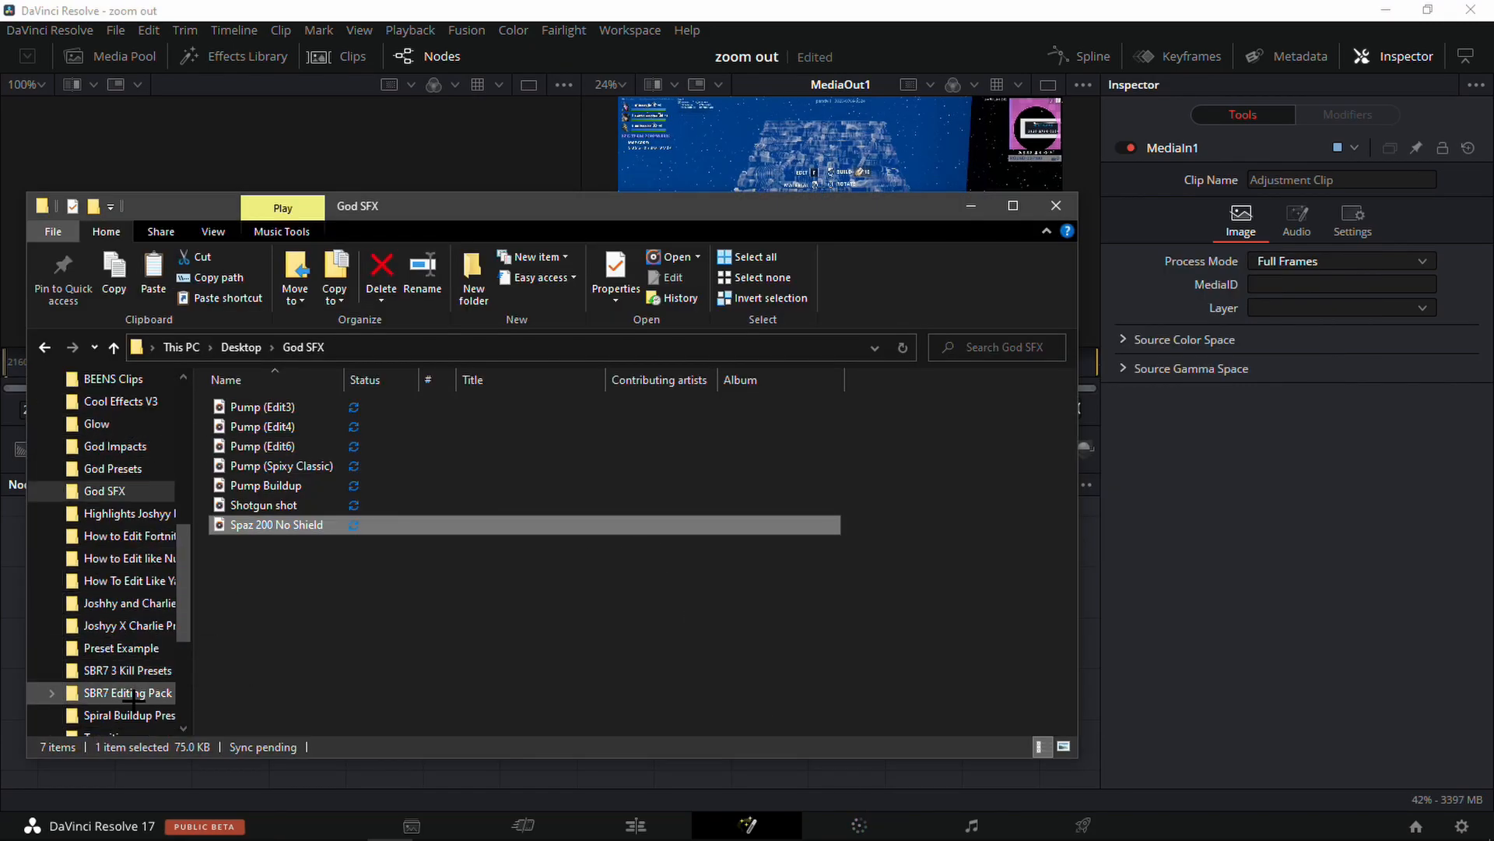
- Open the SBR7 Editing Pack and its Builups preset subfolder in File Explorer
double_click(128, 693)
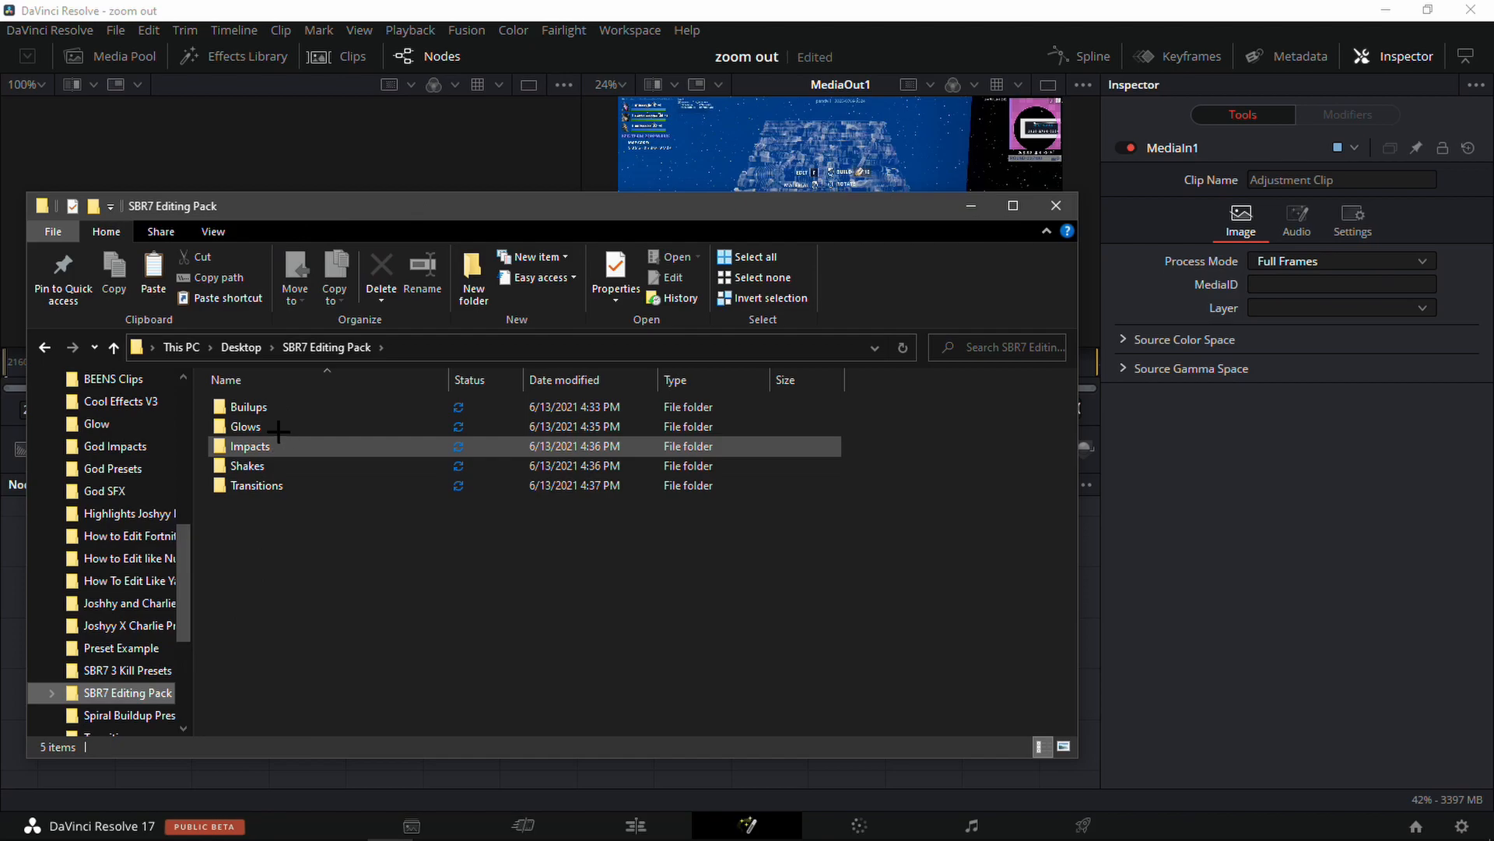
double_click(247, 406)
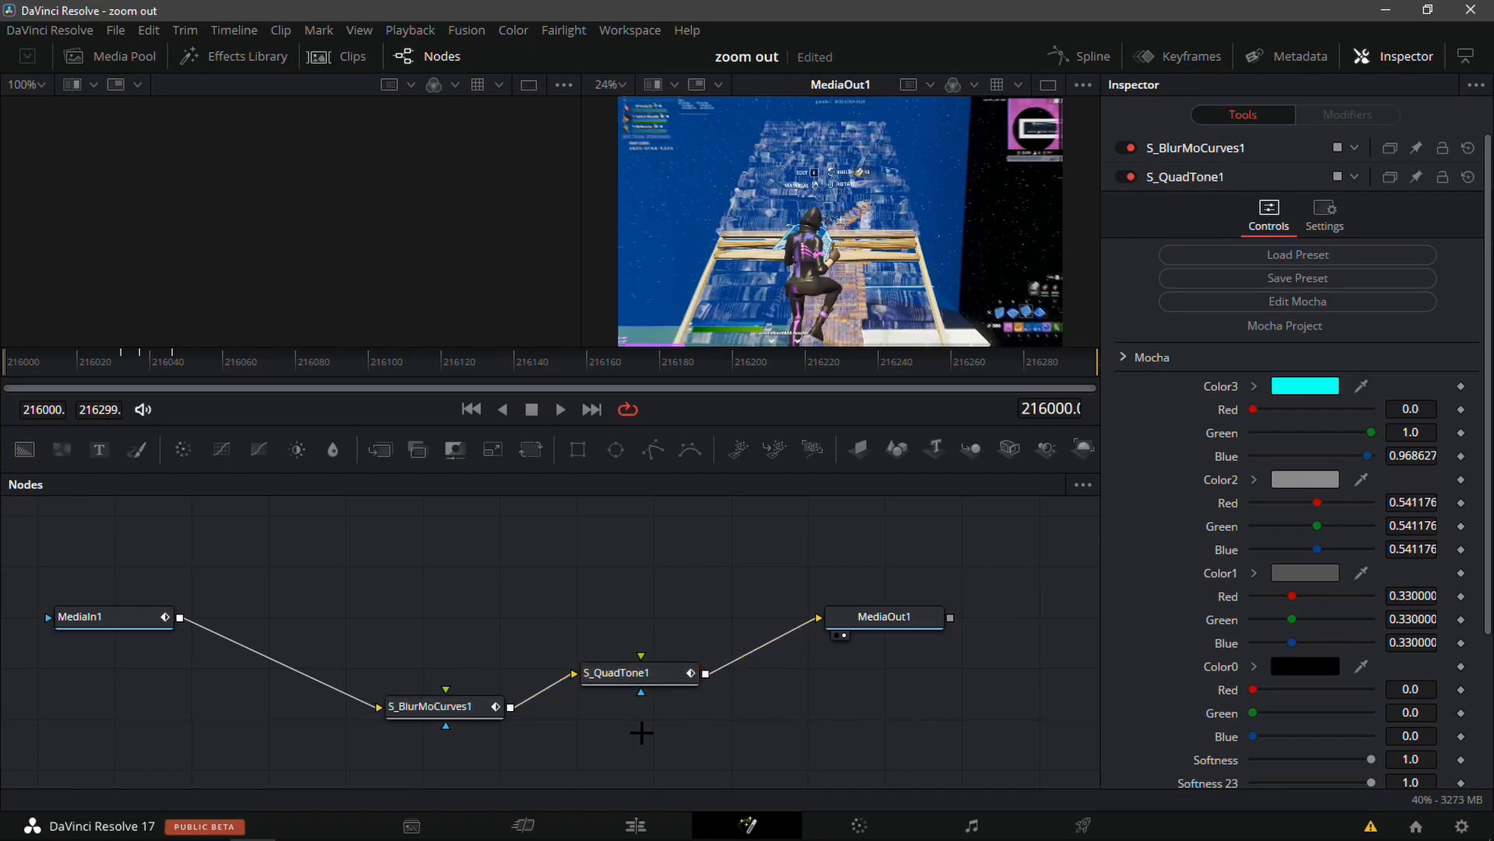
- Preview the cyan mirrored zoom-out result and return to the Edit page
click(781, 361)
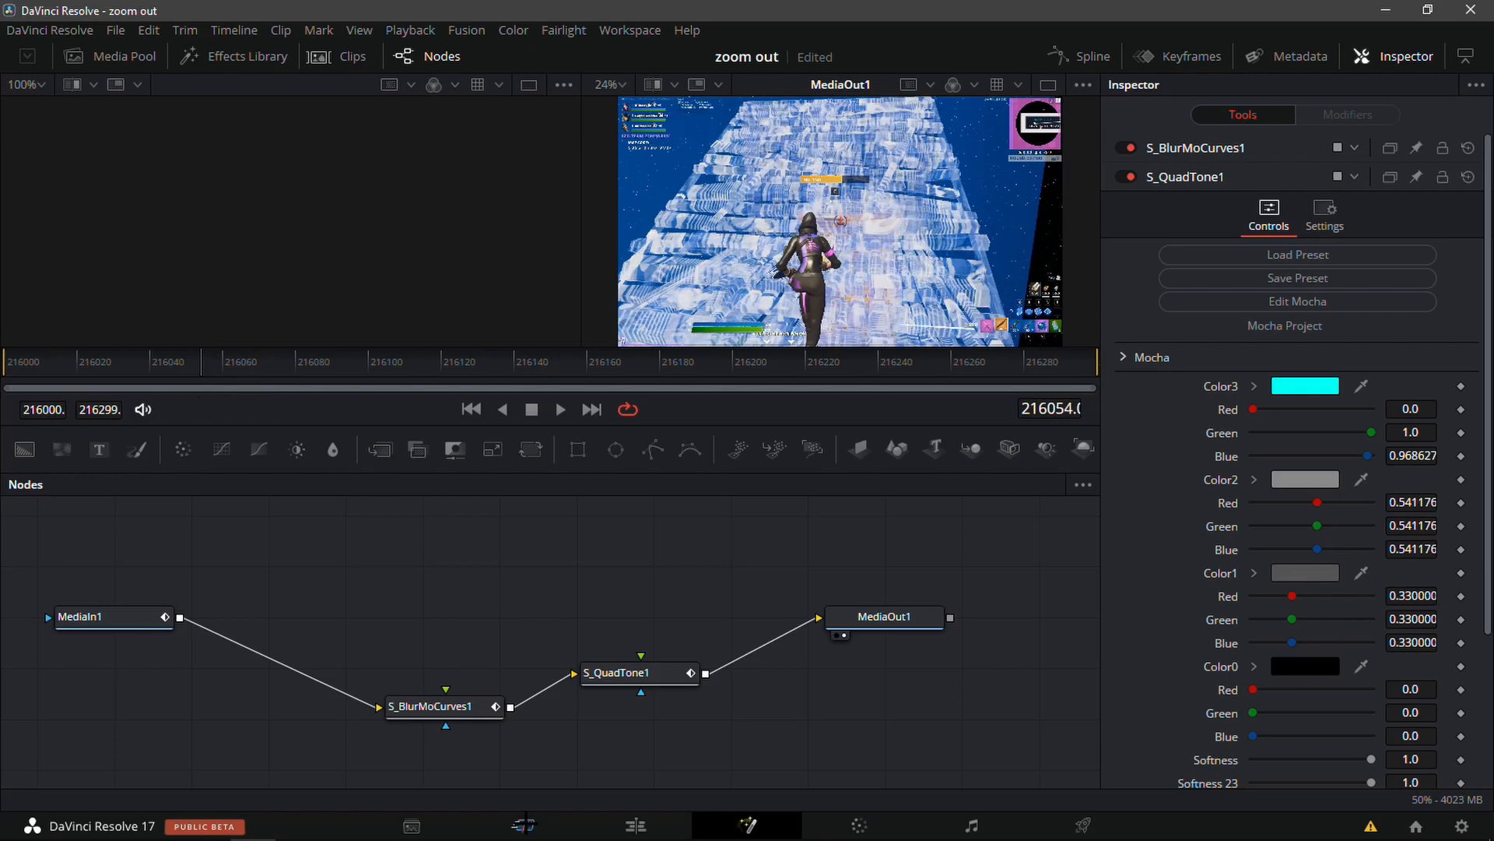
click(635, 825)
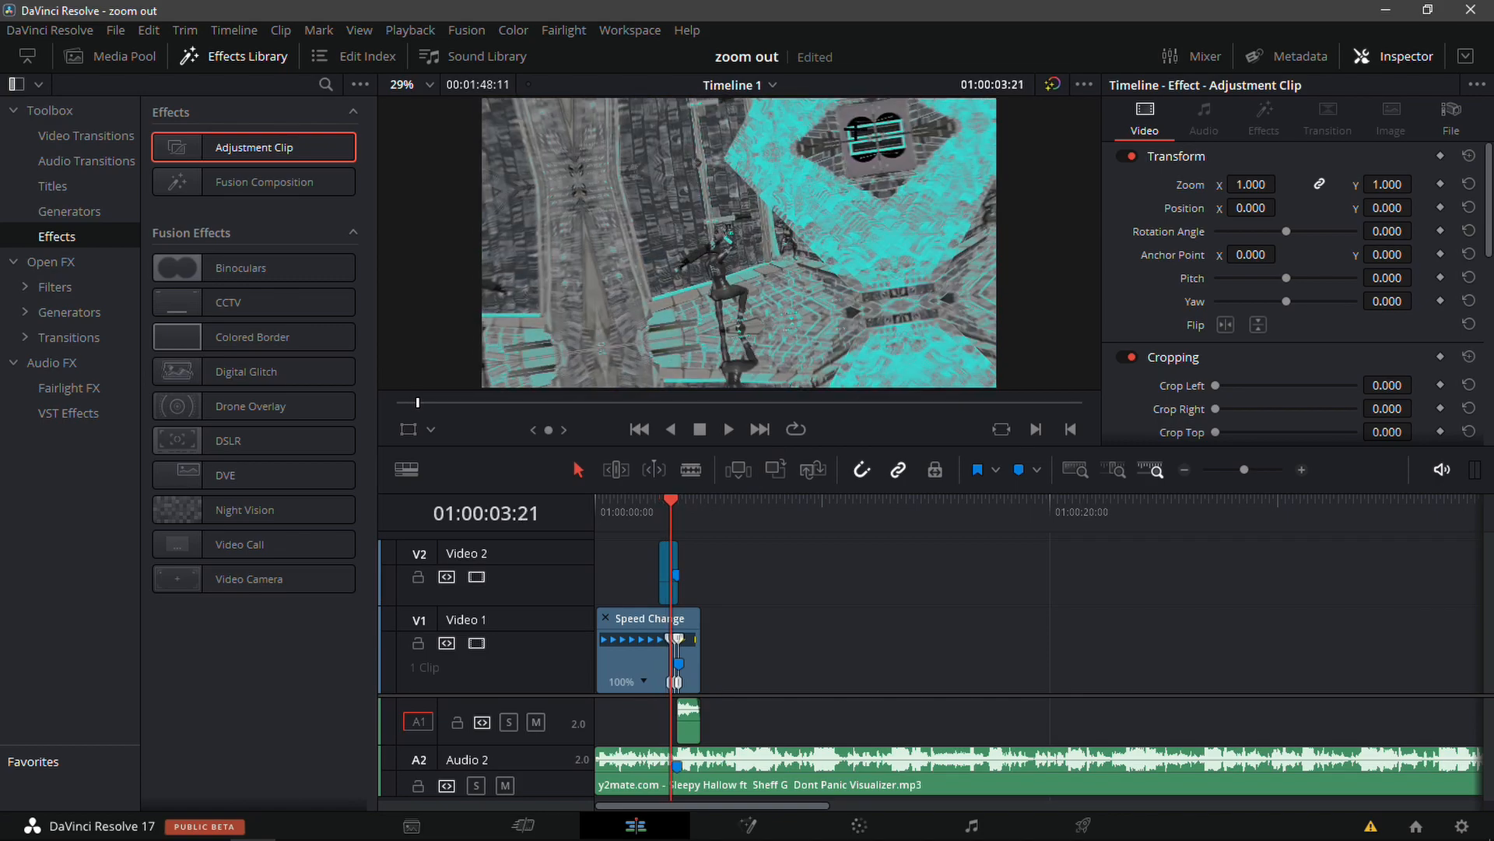
mouse_move(638, 385)
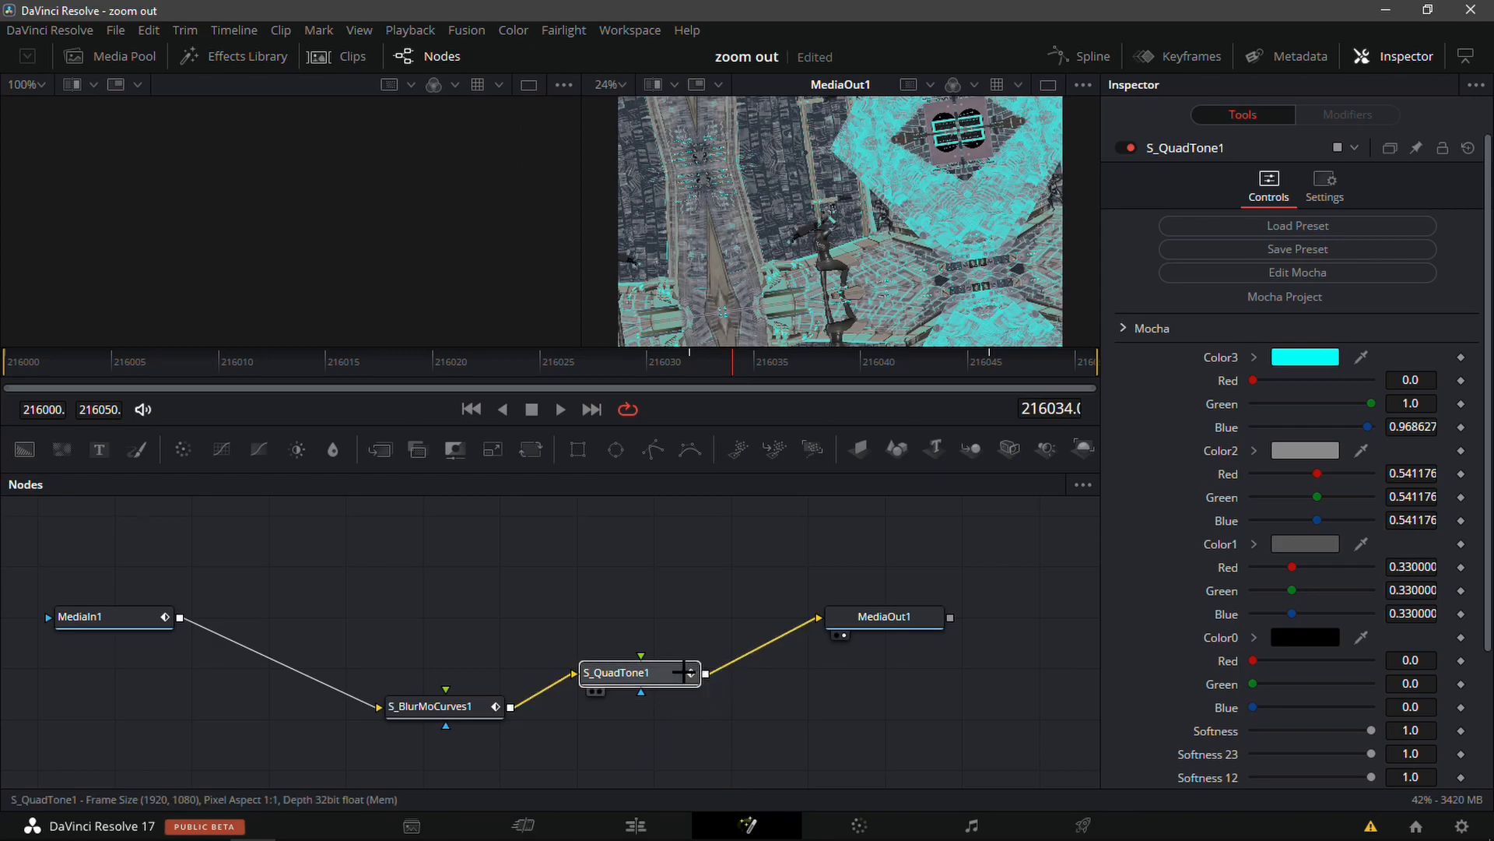
- Remove the S_QuadTone1 node, return to Edit, and search effects for 'lo'
click(437, 706)
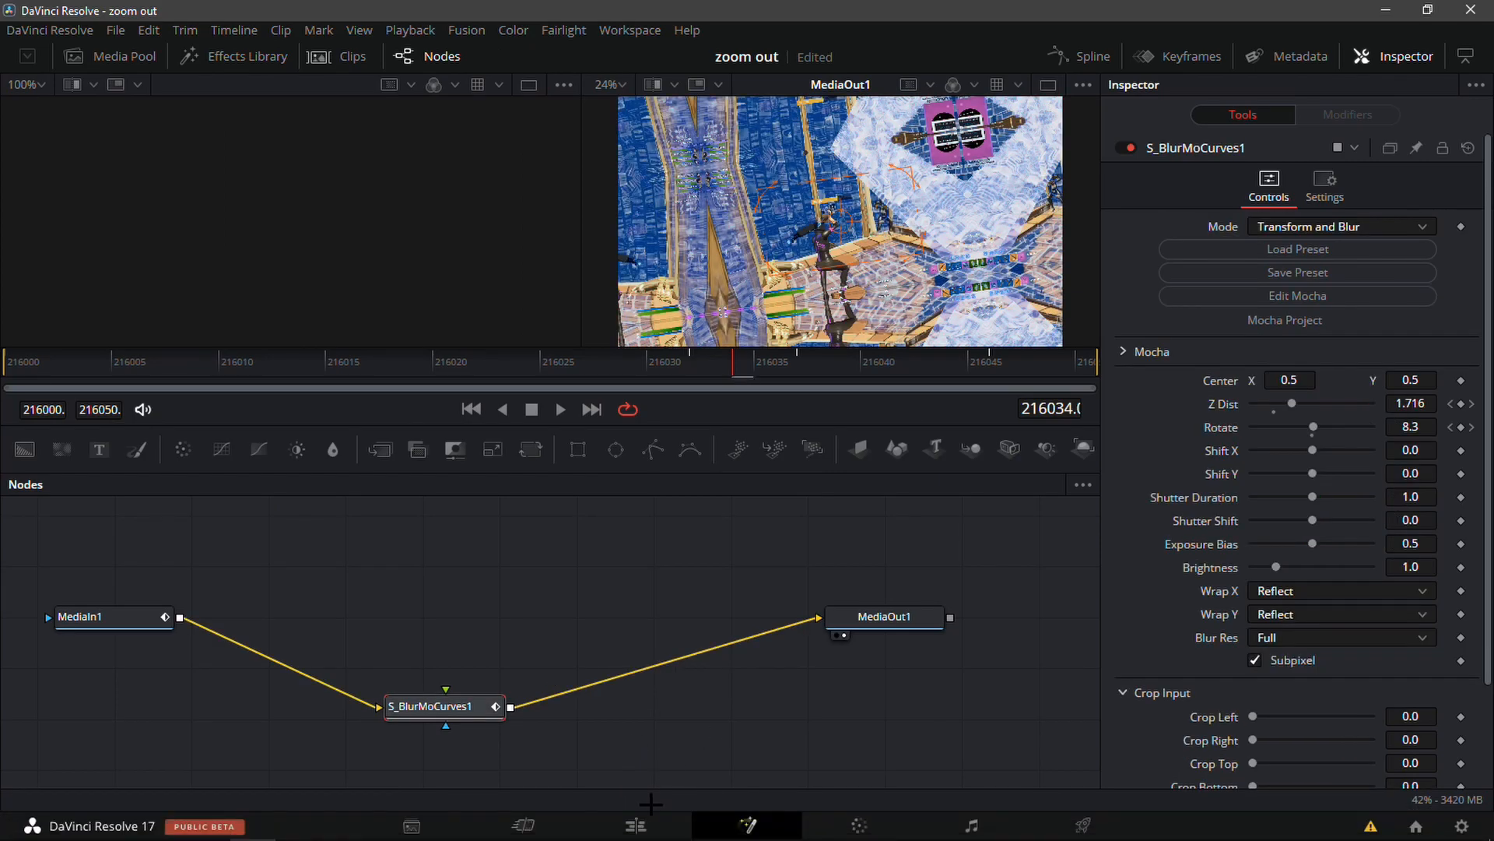
click(635, 825)
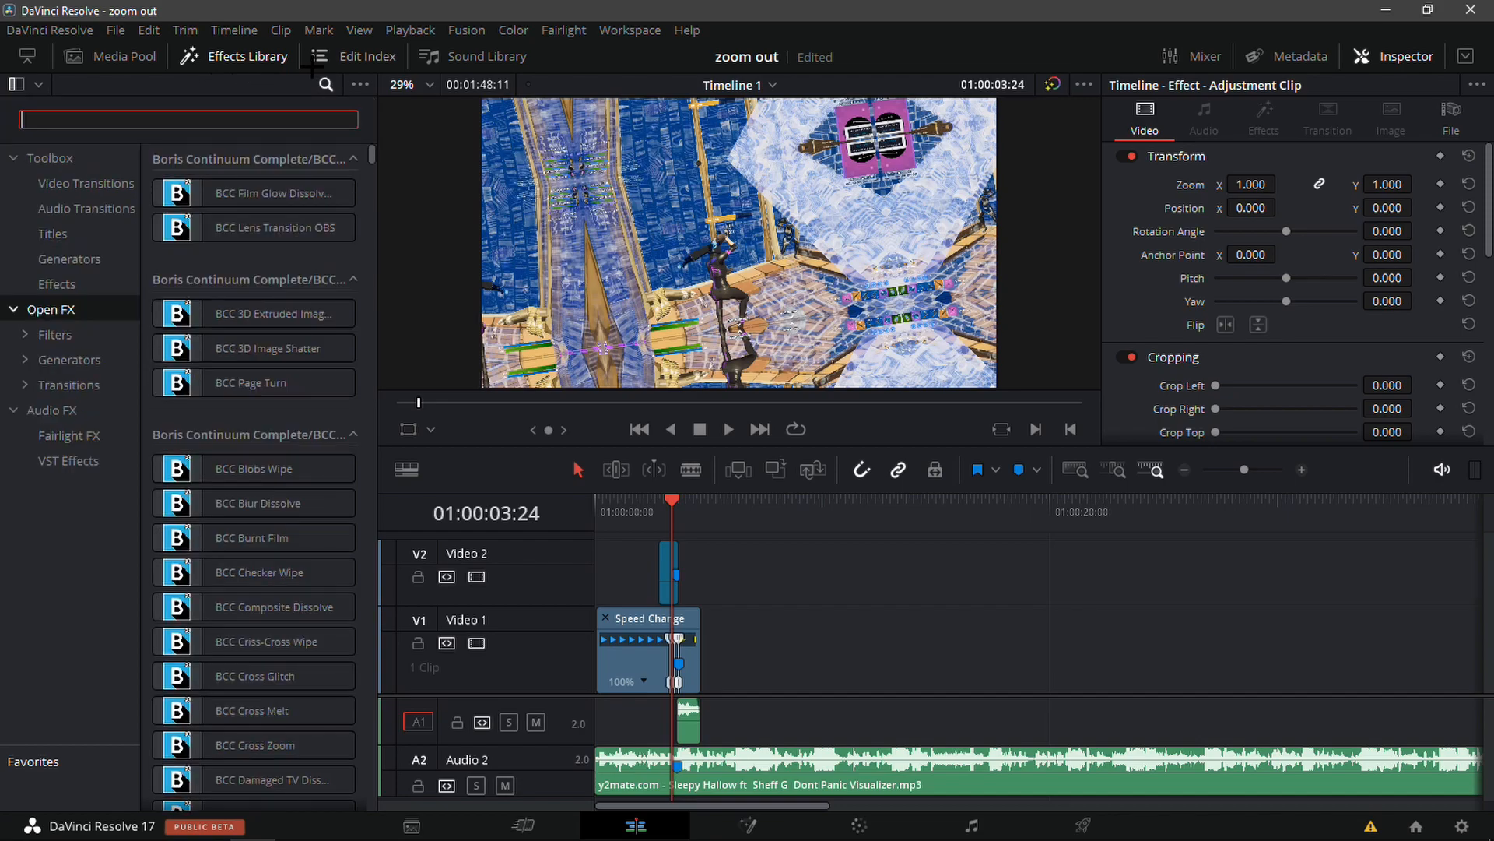
text(looks)
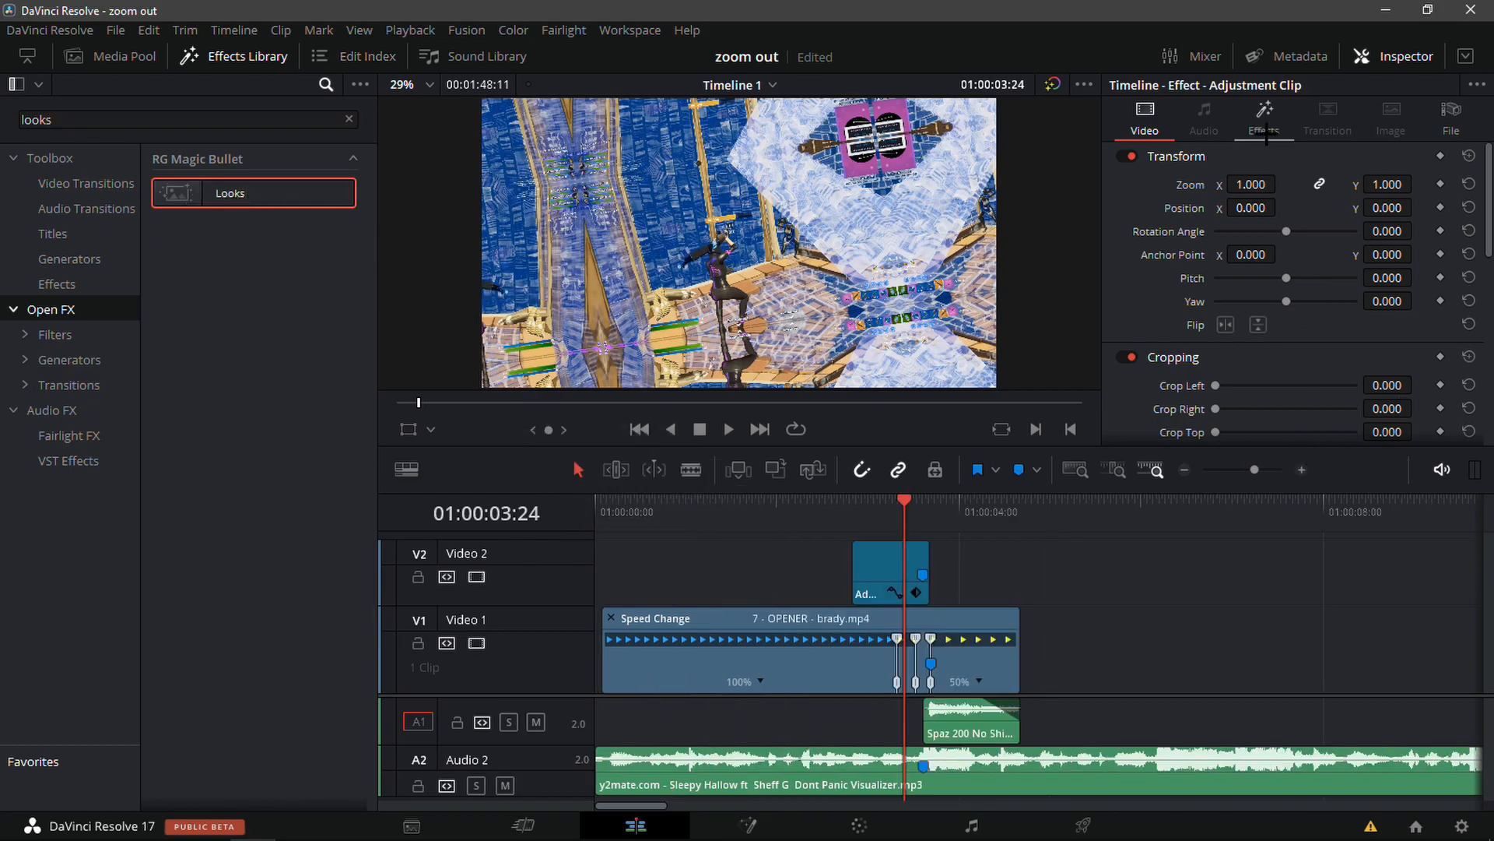
- Open the adjustment clip's Inspector Effects tab and launch Edit Look
click(1262, 115)
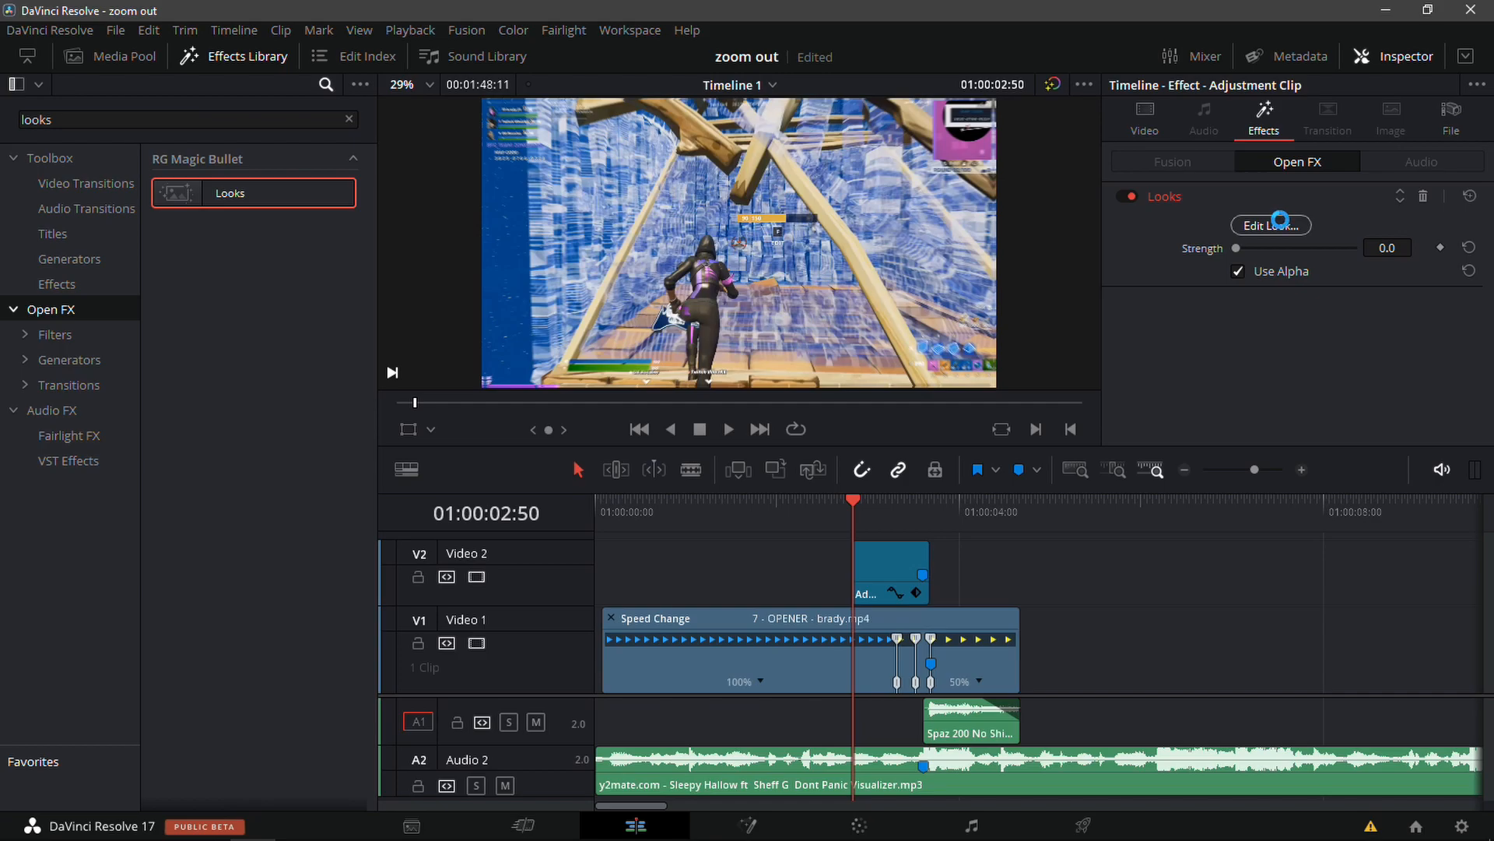
click(1270, 225)
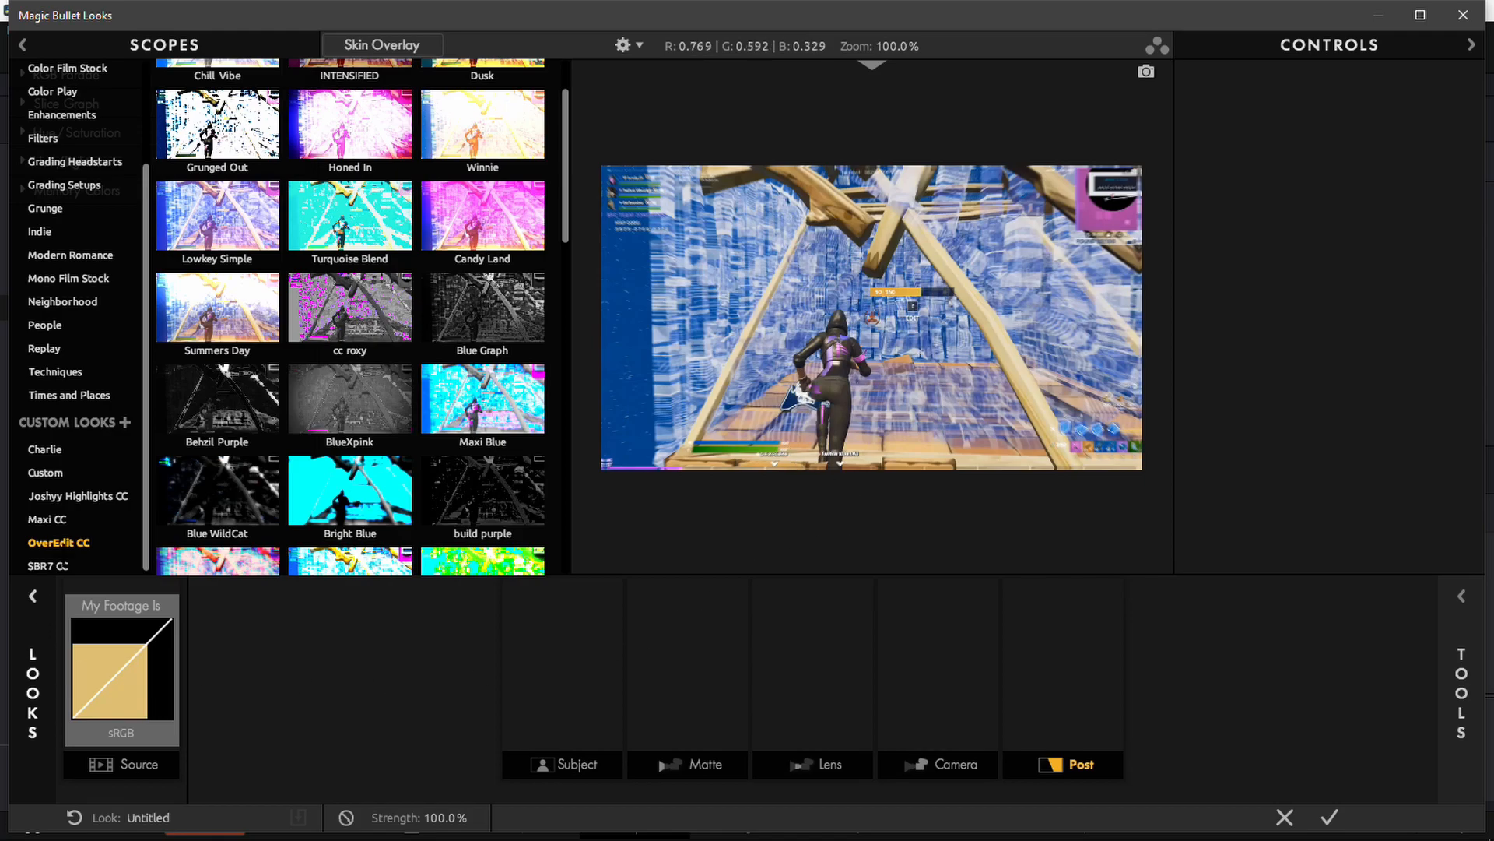
- Pick the sebdemonred preset from the SBR7 CC looks category
click(49, 565)
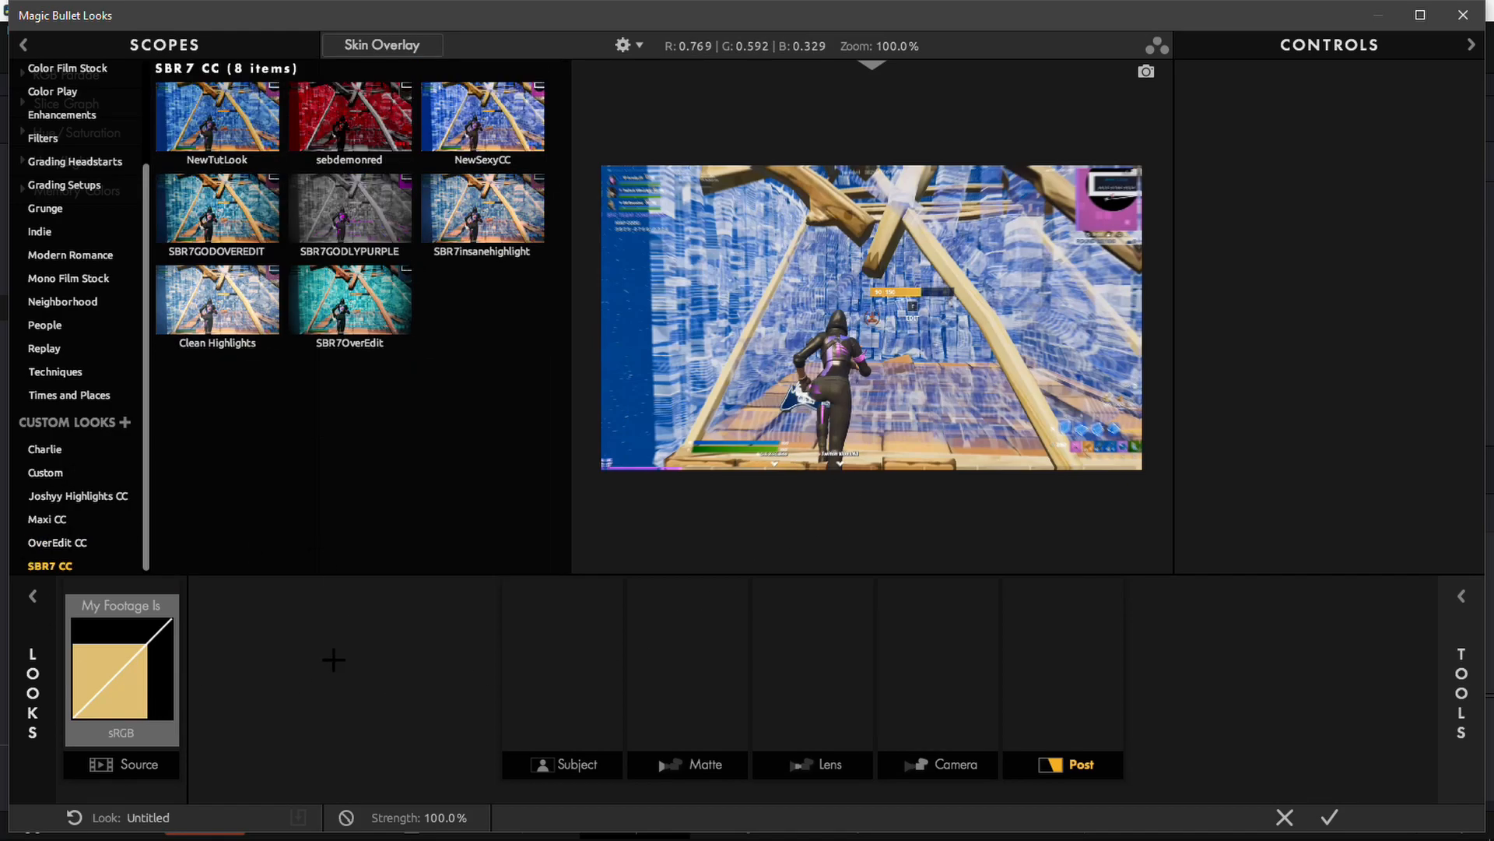
click(350, 117)
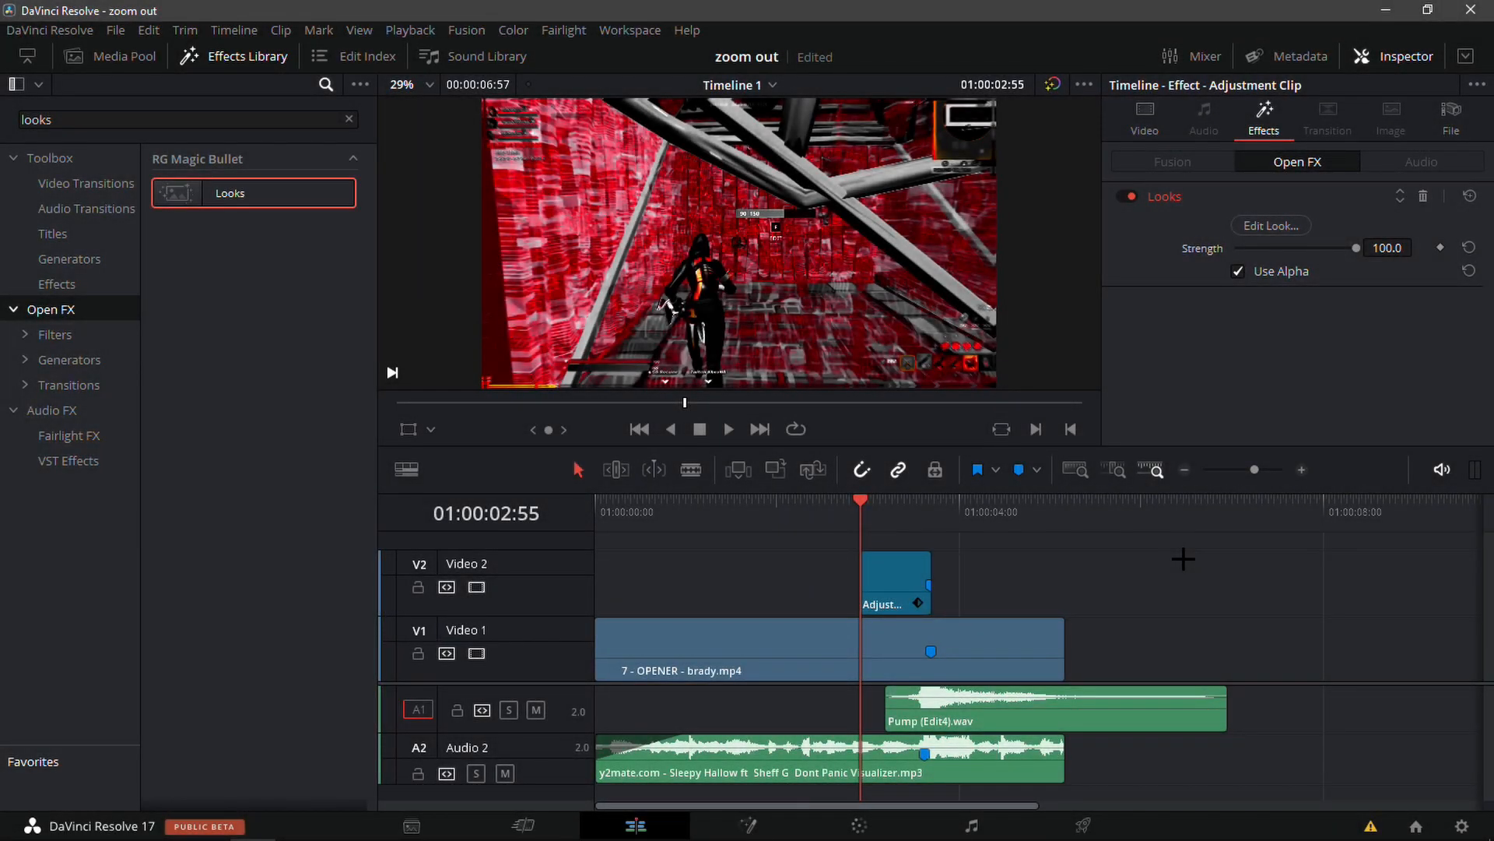
mouse_move(1184, 495)
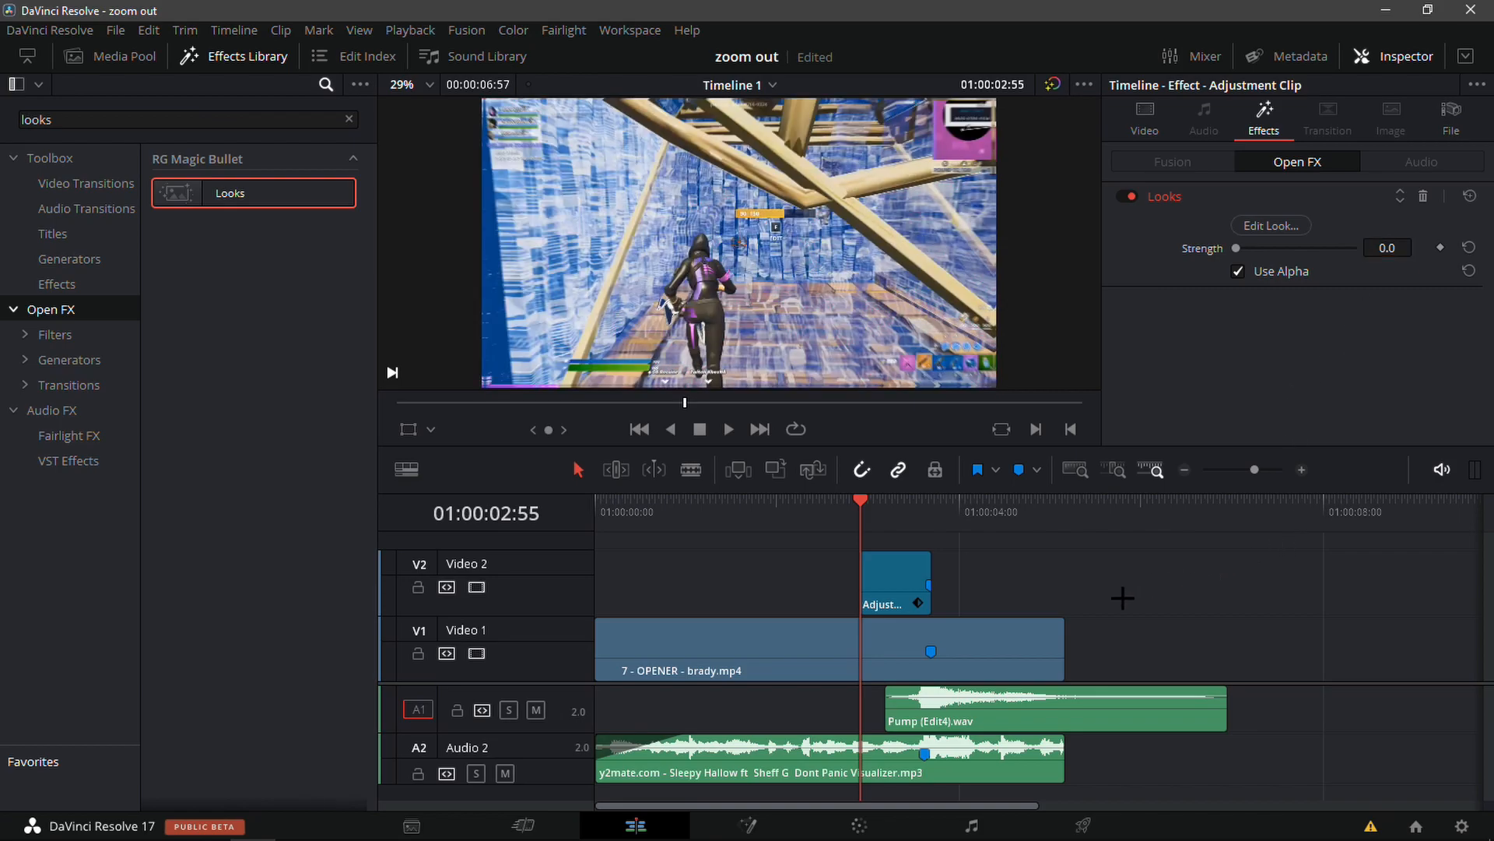
- Select the adjustment clip and keyframe the Looks Strength to ramp up from 0
click(725, 649)
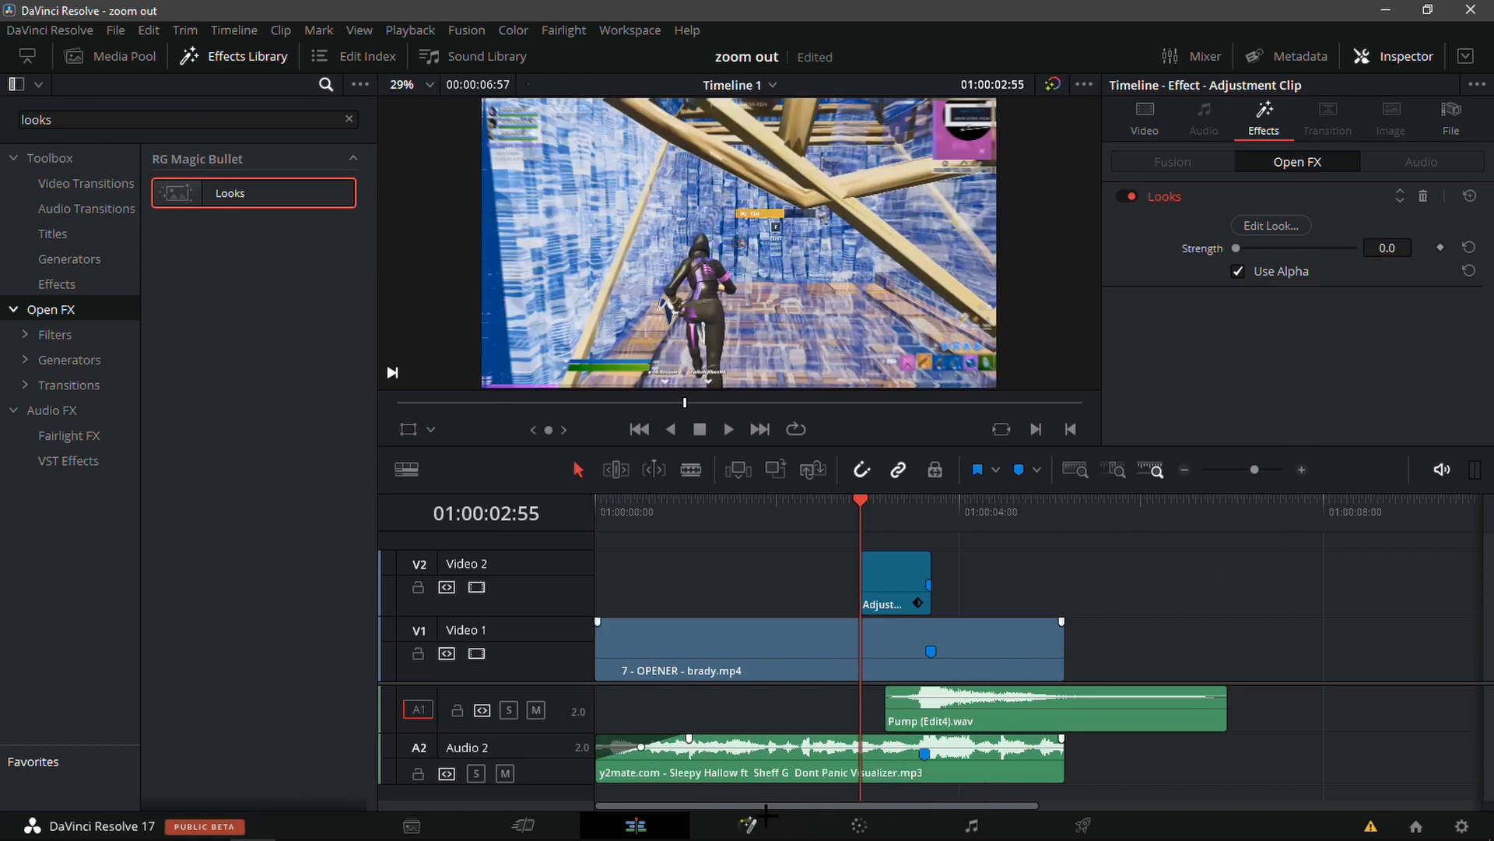
click(747, 825)
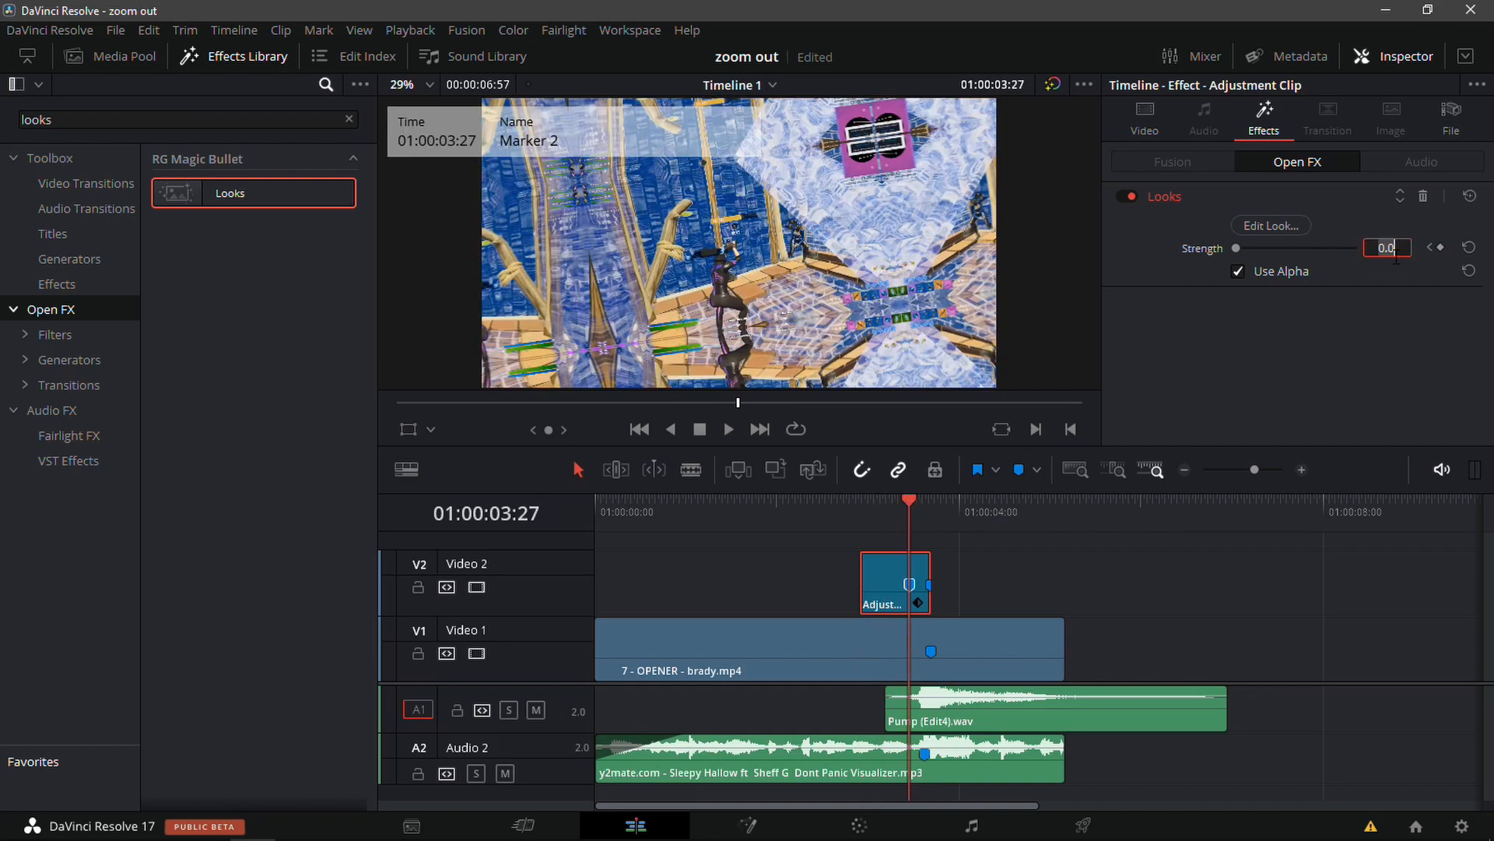
drag(1237, 247, 1345, 247)
text(50)
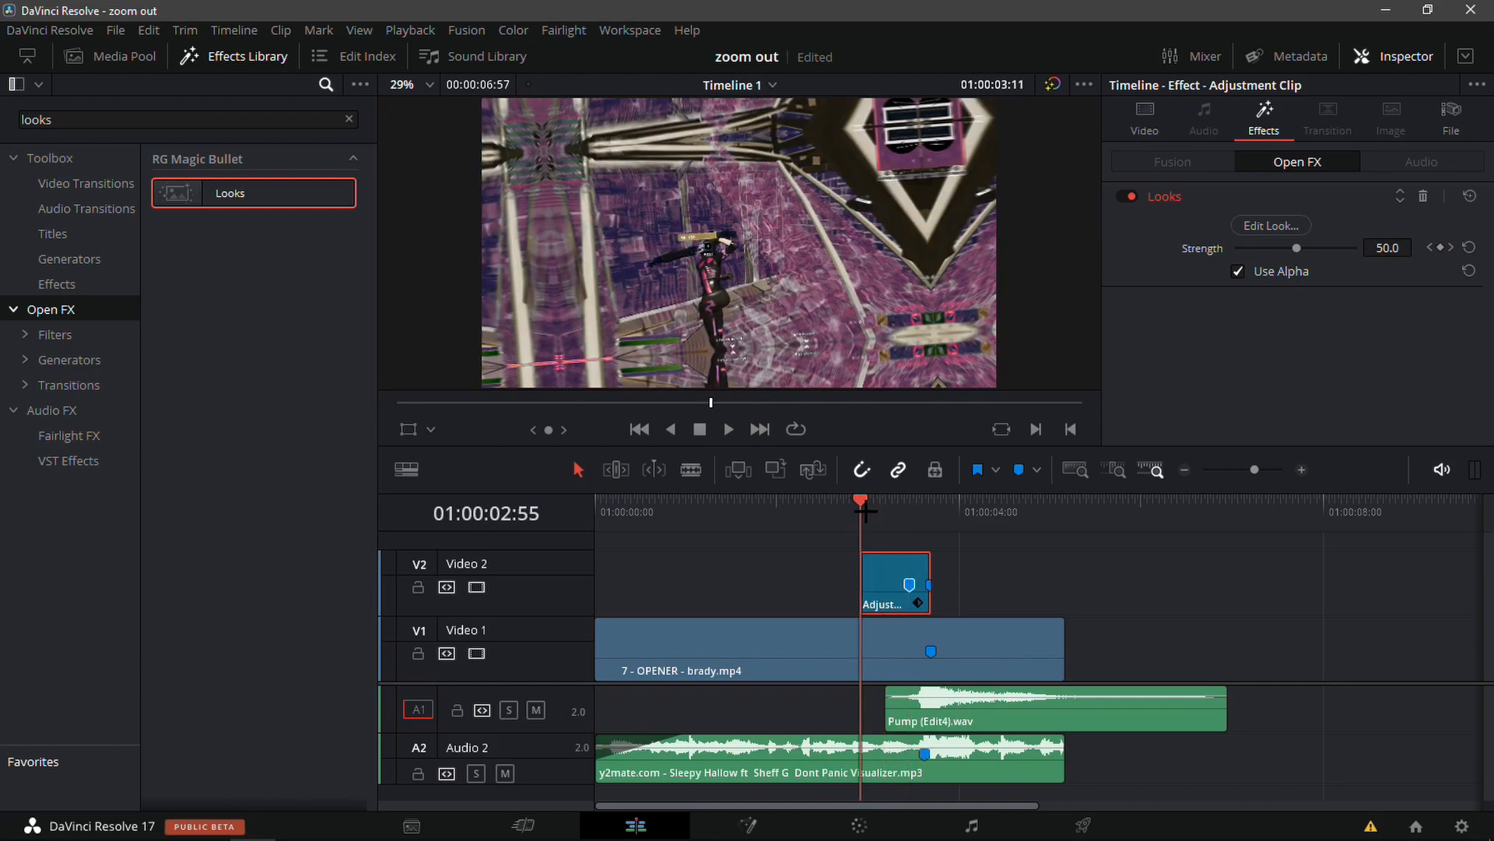
click(747, 825)
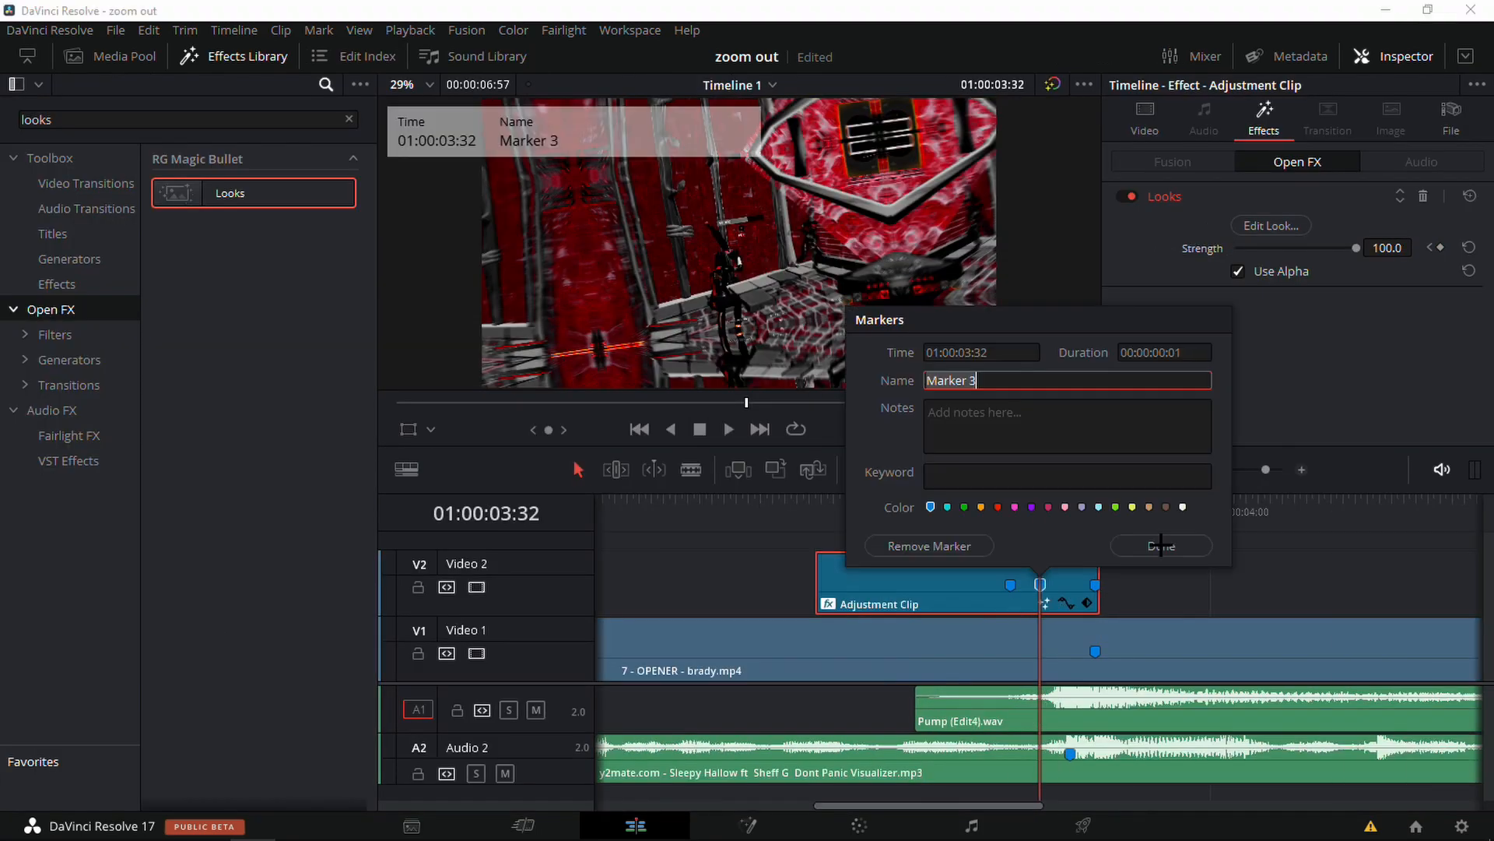
- Confirm the marker and keyframe the look Strength to 100 at the adjustment clip's end
click(1161, 545)
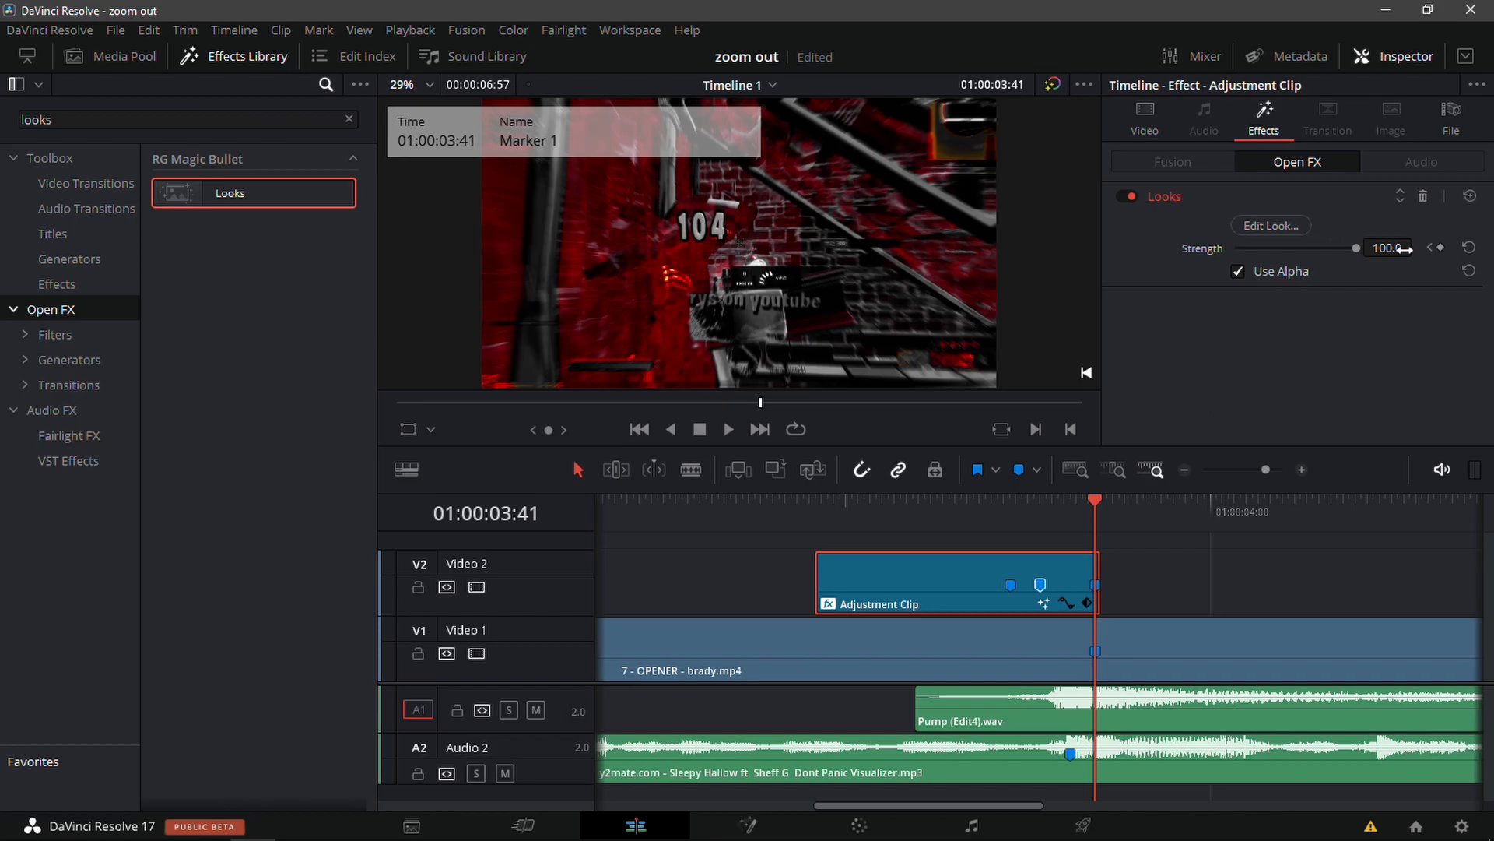
drag(1388, 248, 1237, 248)
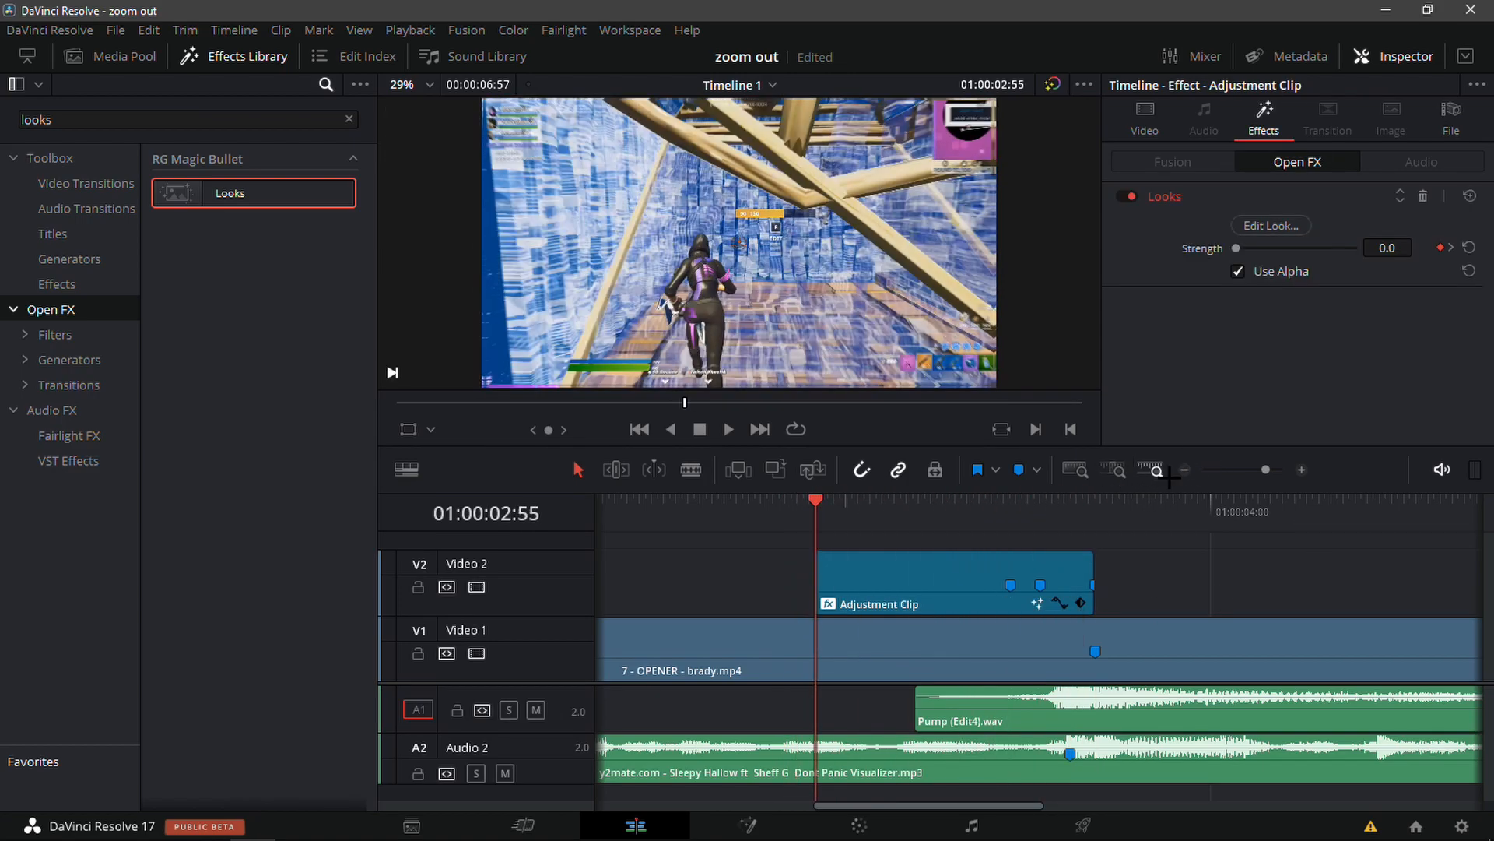
click(1113, 468)
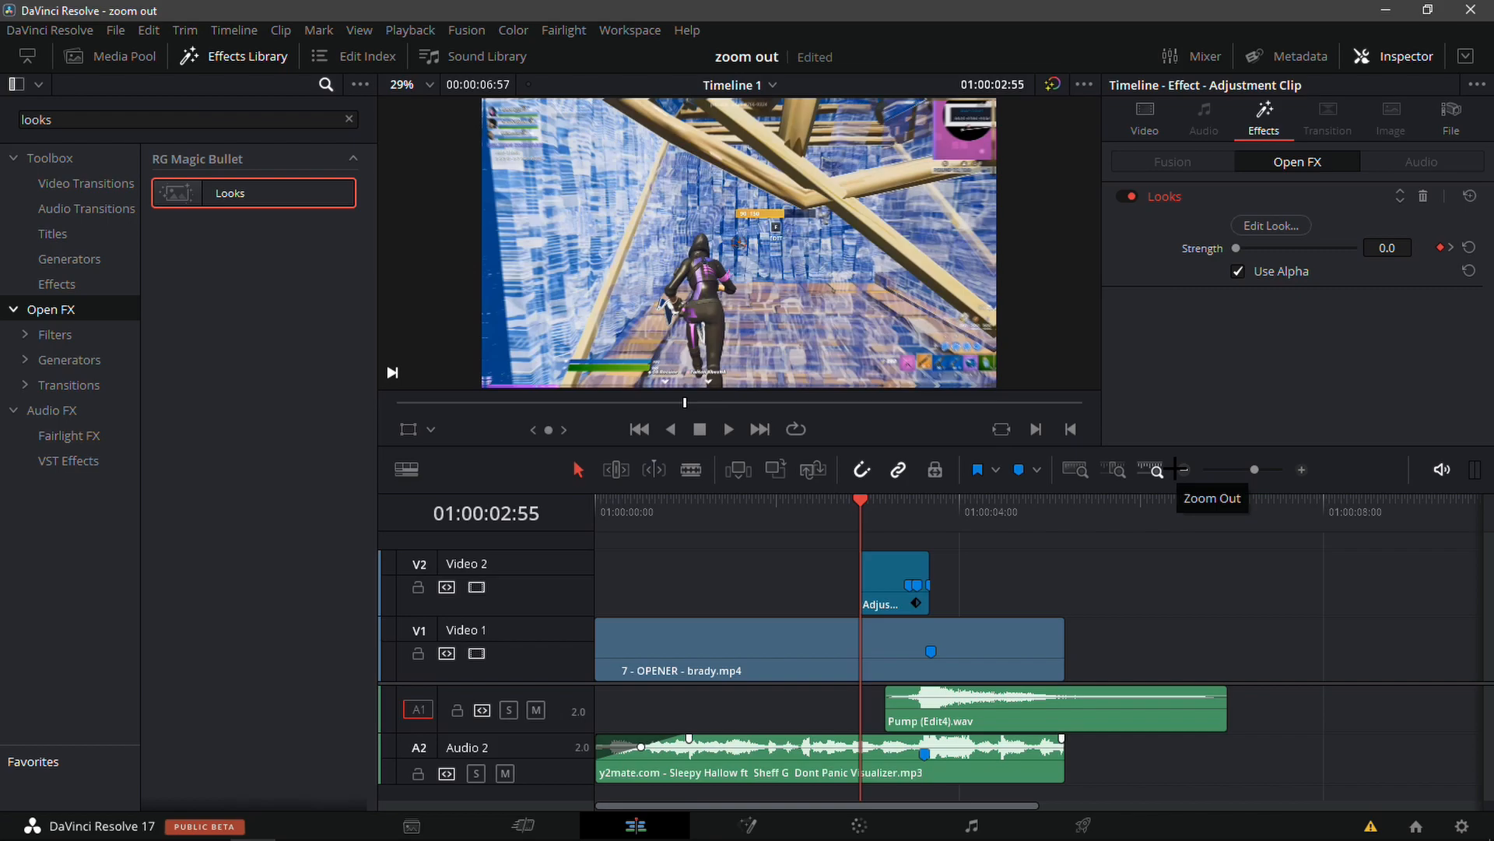
mouse_move(1152, 468)
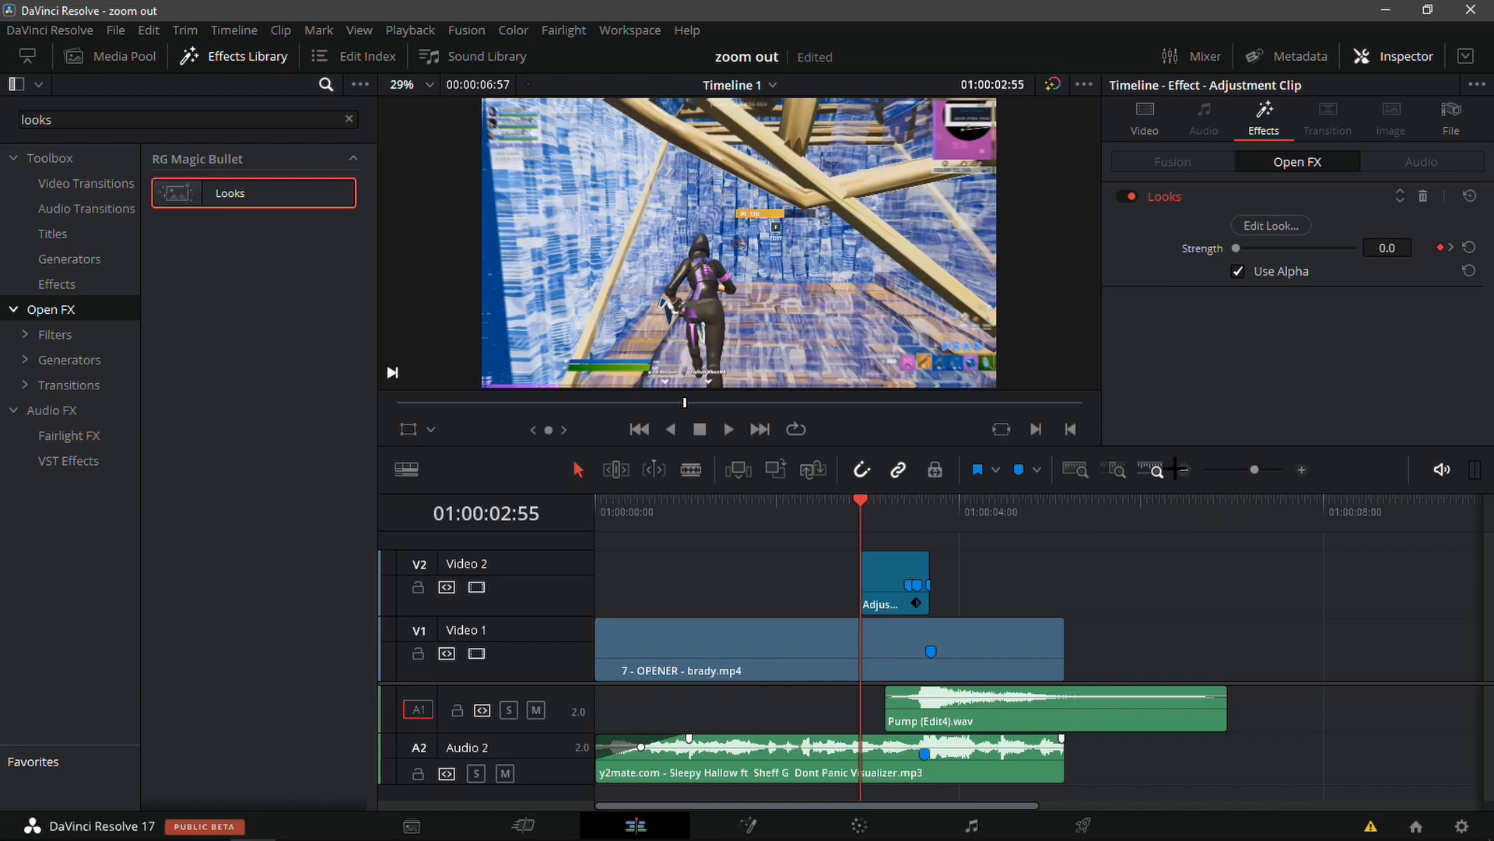